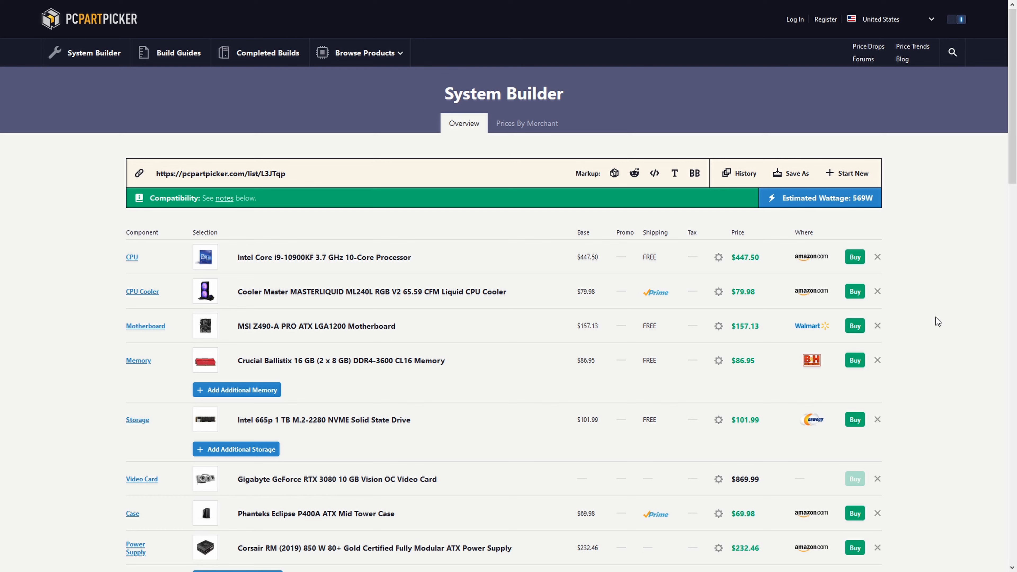
pyautogui.moveTo(876, 289)
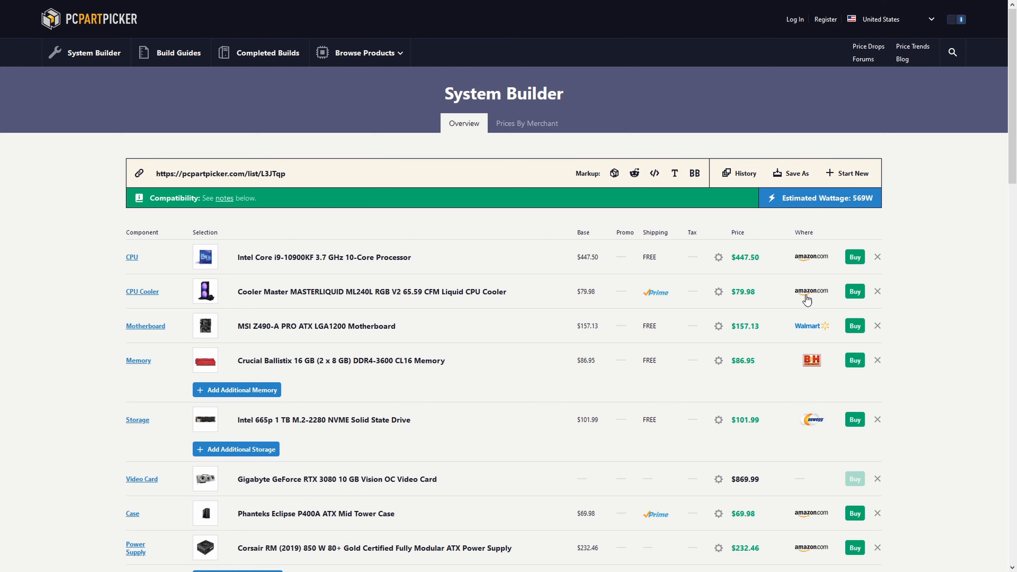
pyautogui.moveTo(811, 361)
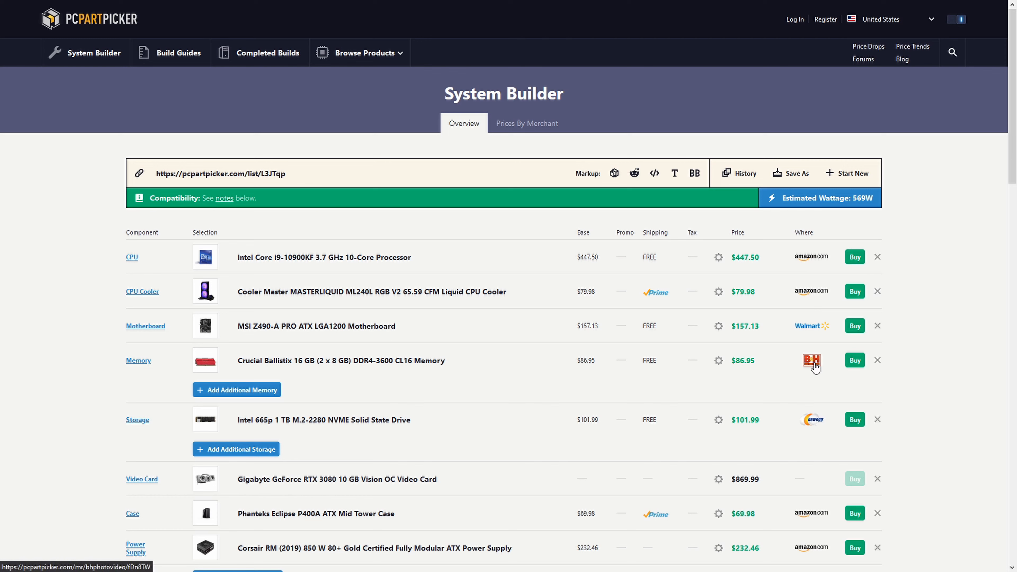
pyautogui.moveTo(951, 402)
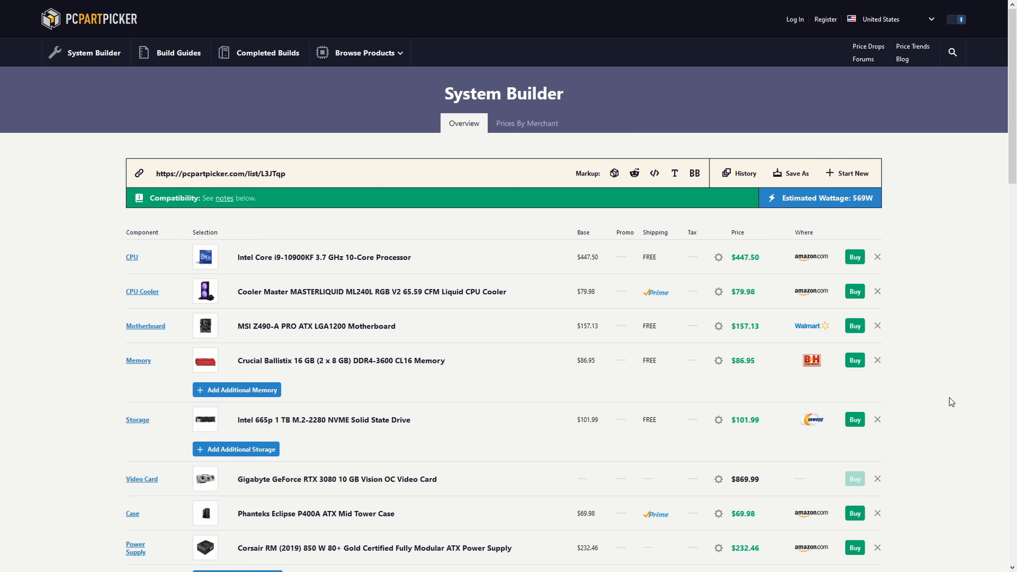
pyautogui.moveTo(875, 404)
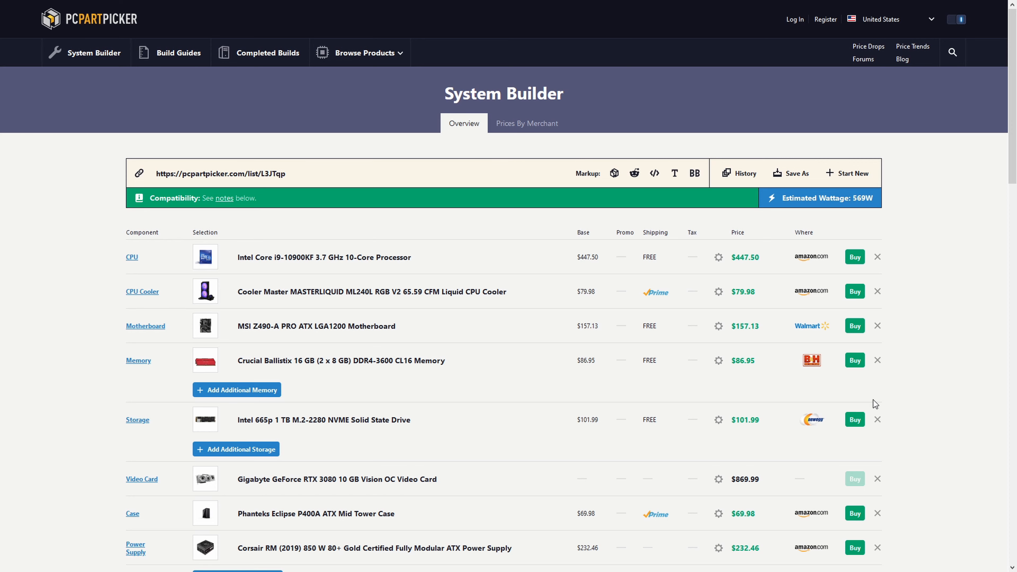
# Browse down the CyberPowerPC page toward the Featured PC deals.
pyautogui.scroll(-3)
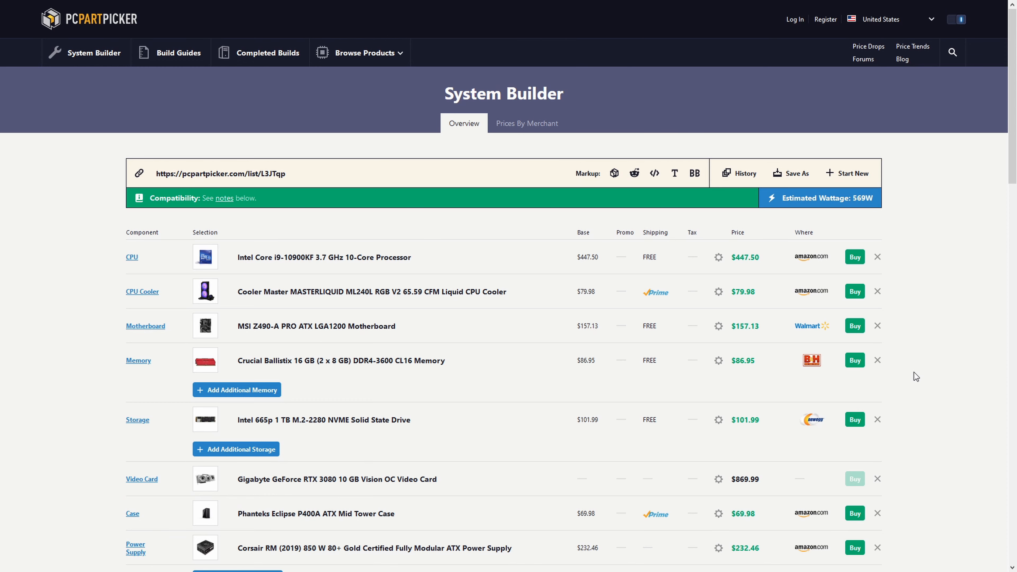
pyautogui.moveTo(916, 350)
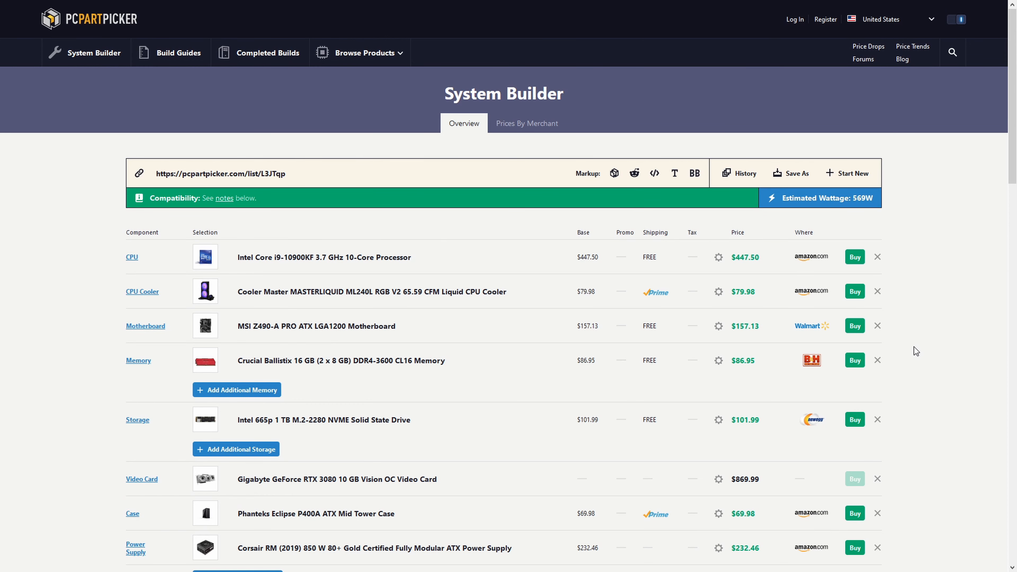
pyautogui.scroll(-3)
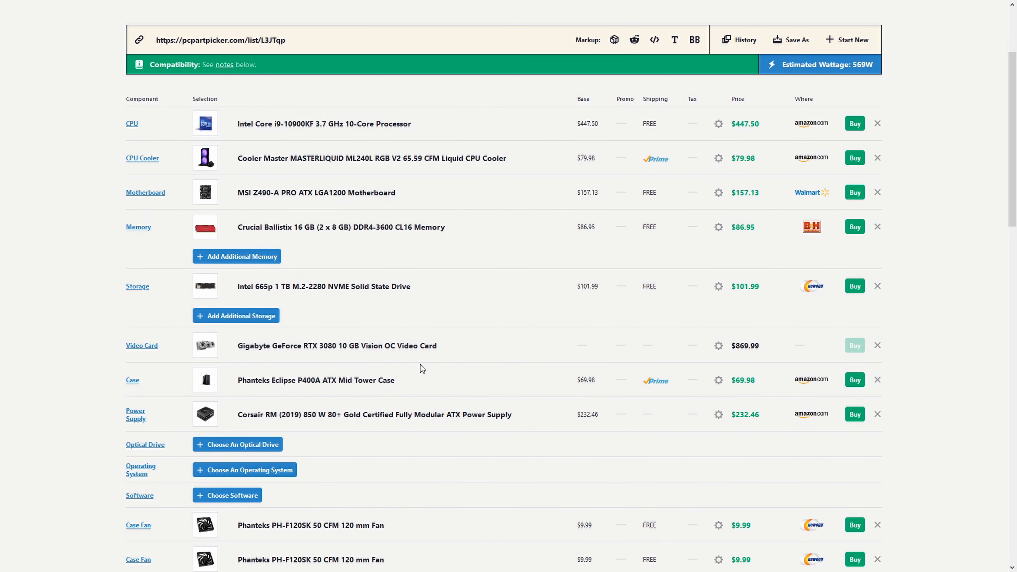
pyautogui.moveTo(291, 348)
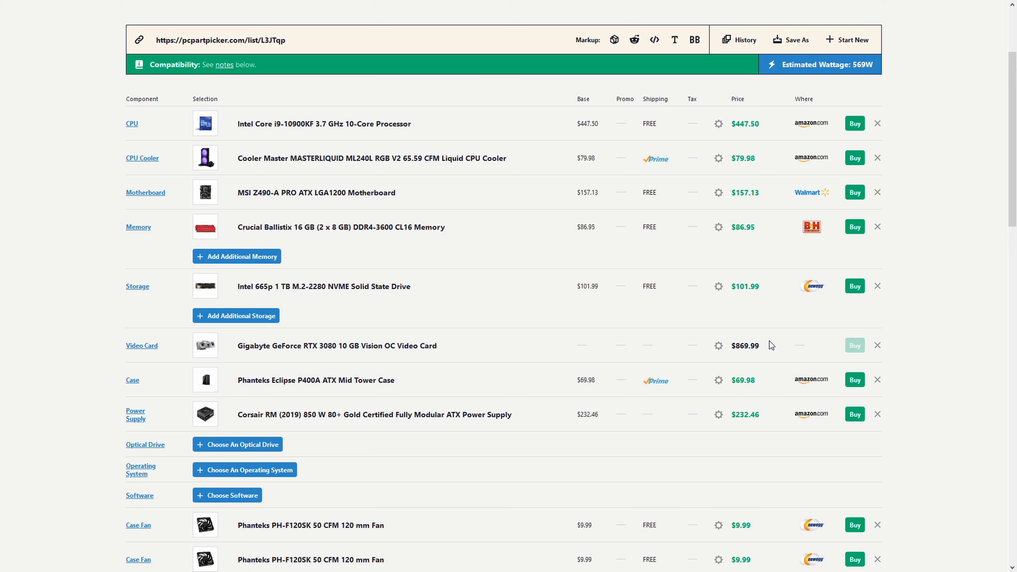
pyautogui.doubleClick(745, 345)
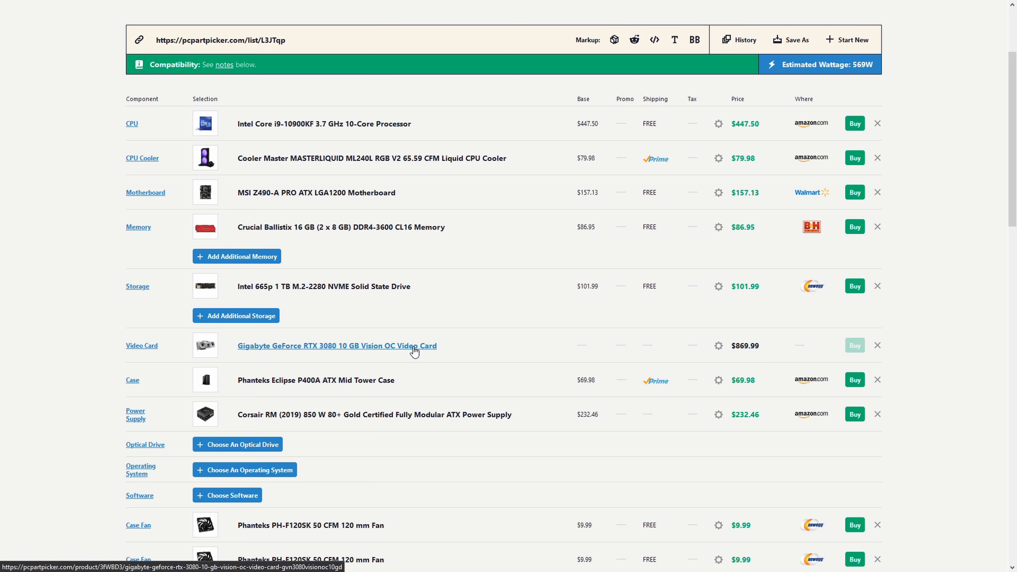
pyautogui.click(336, 345)
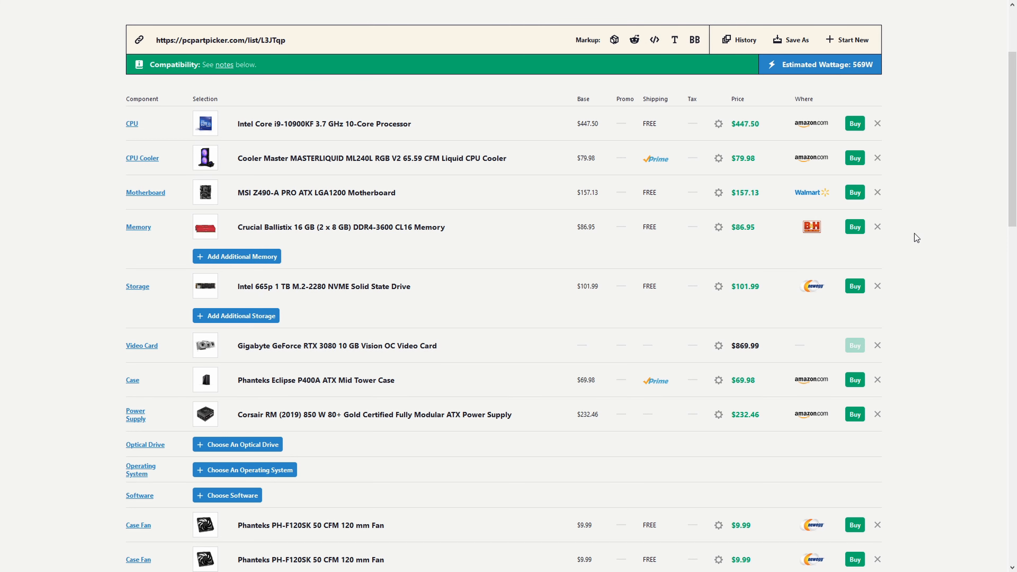
pyautogui.moveTo(557, 148)
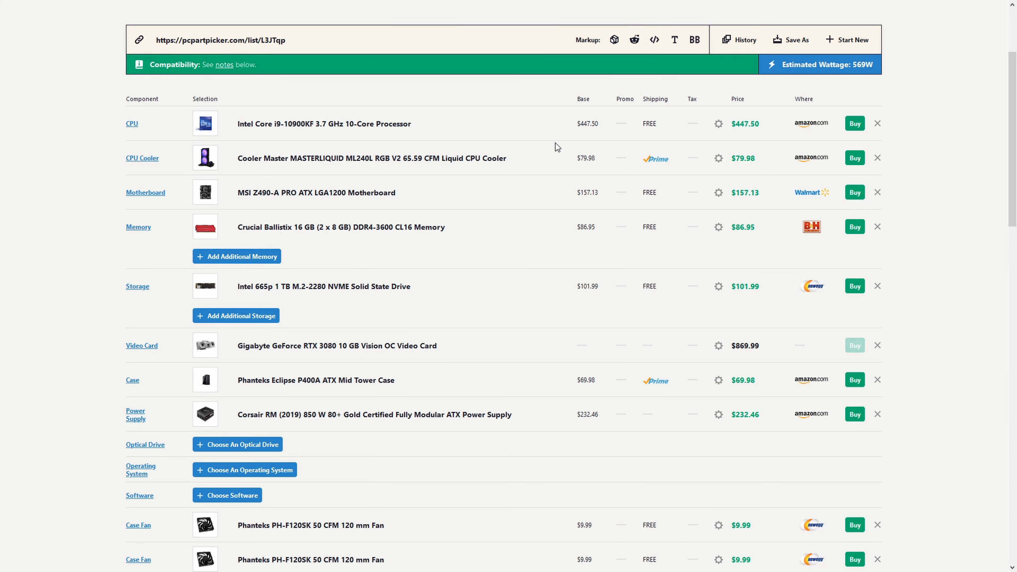
pyautogui.scroll(-3)
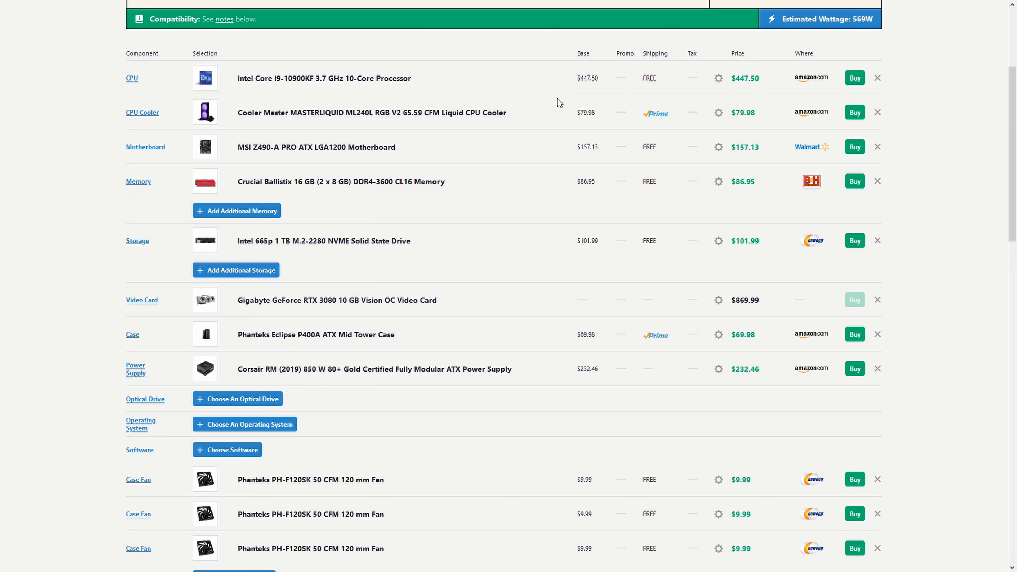
pyautogui.scroll(-3)
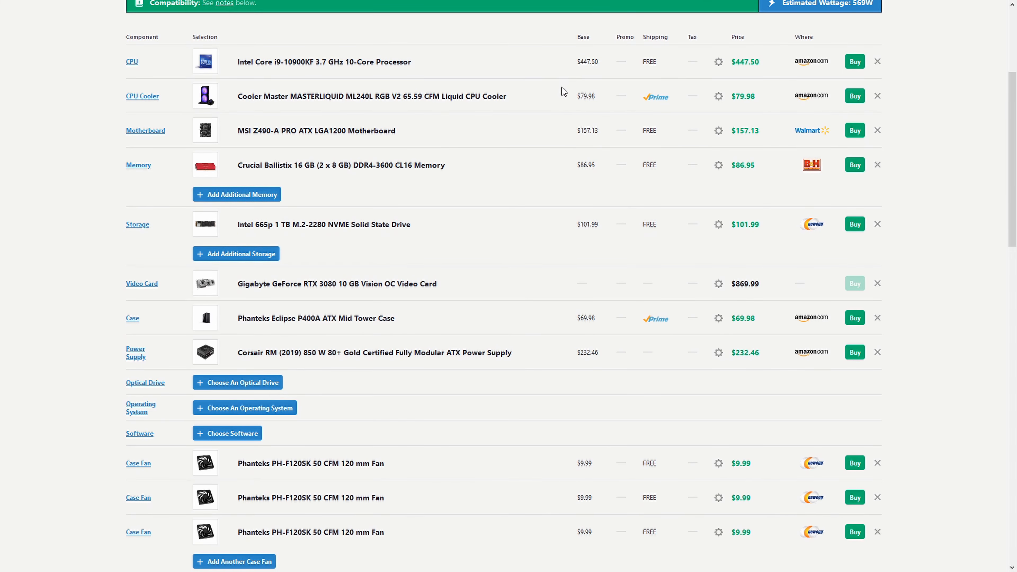
pyautogui.scroll(-3)
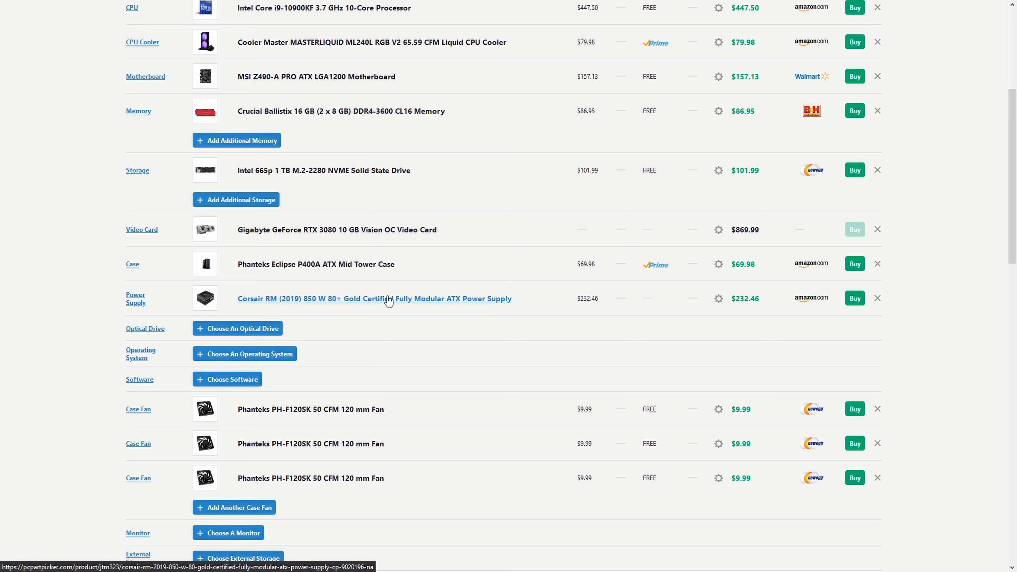
pyautogui.moveTo(297, 306)
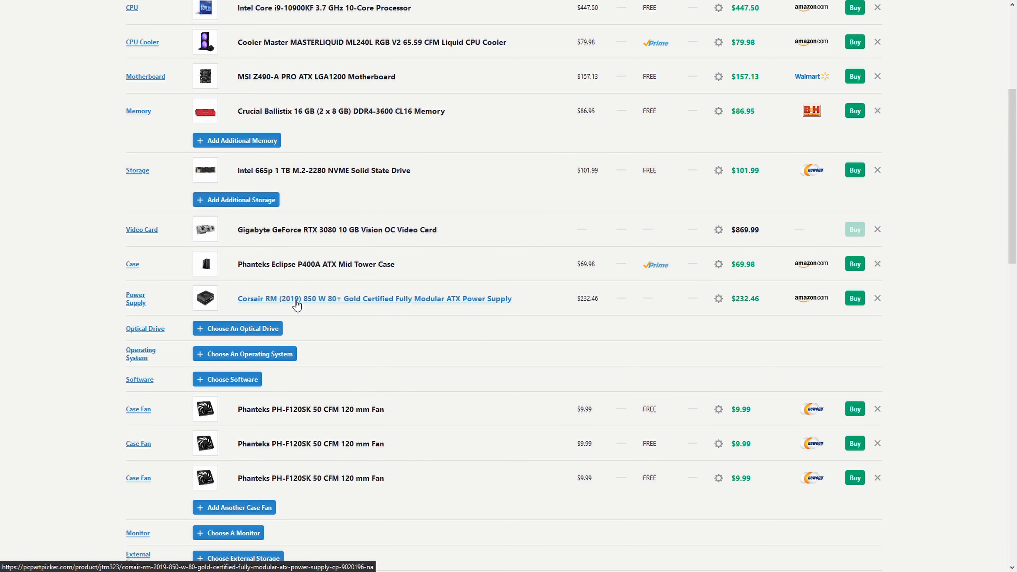
pyautogui.scroll(-3)
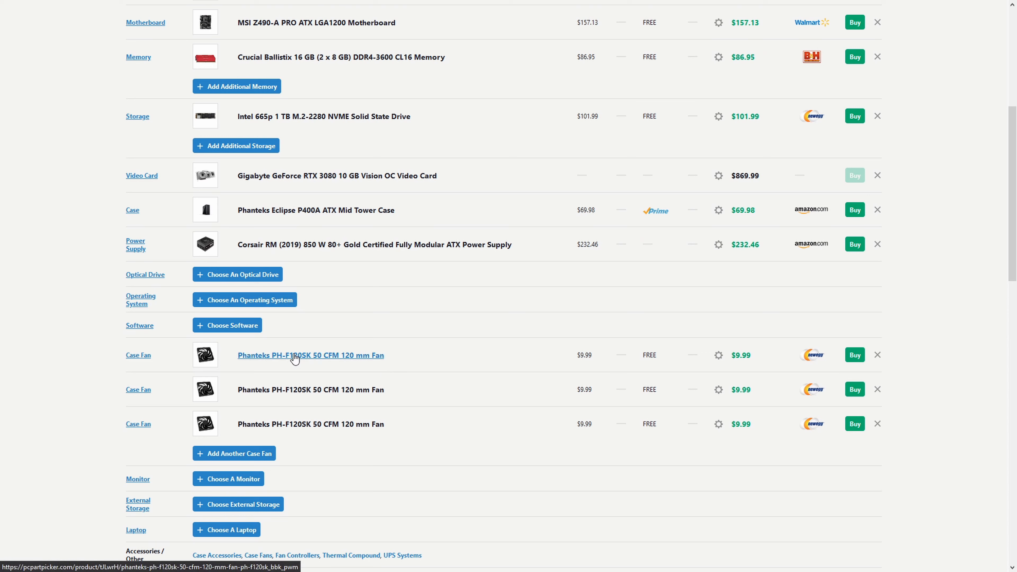
pyautogui.moveTo(439, 334)
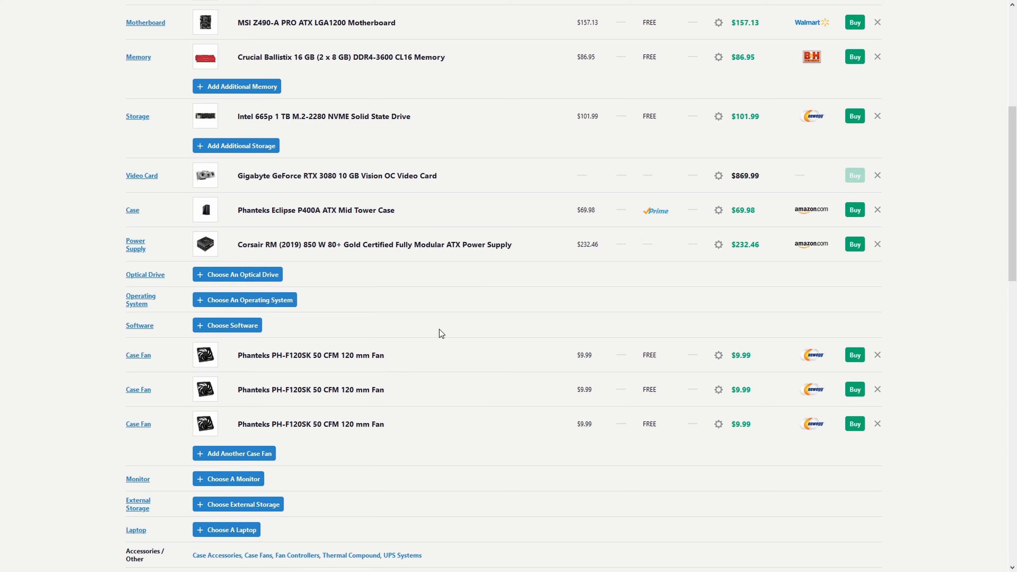
pyautogui.scroll(-3)
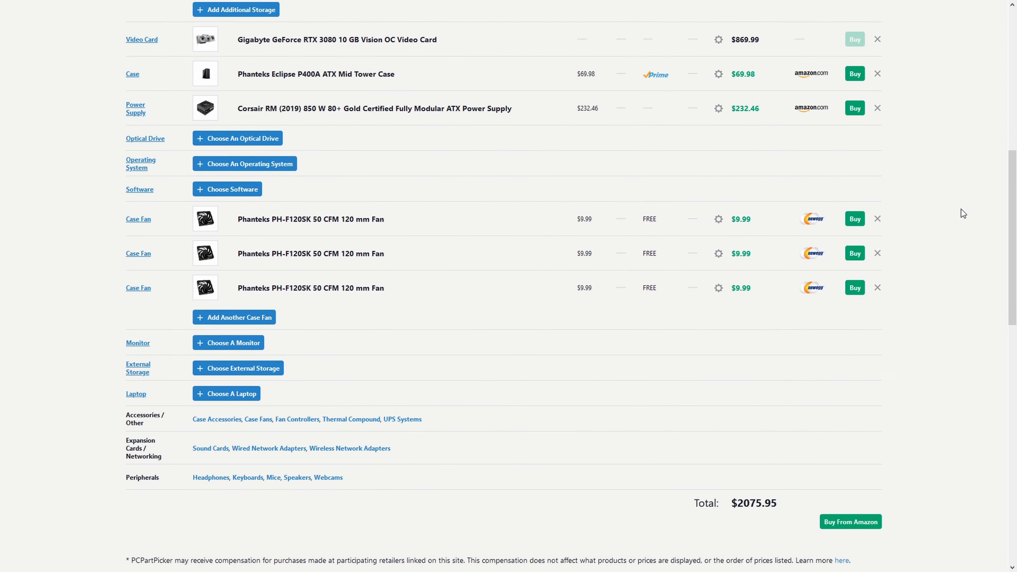
pyautogui.scroll(-3)
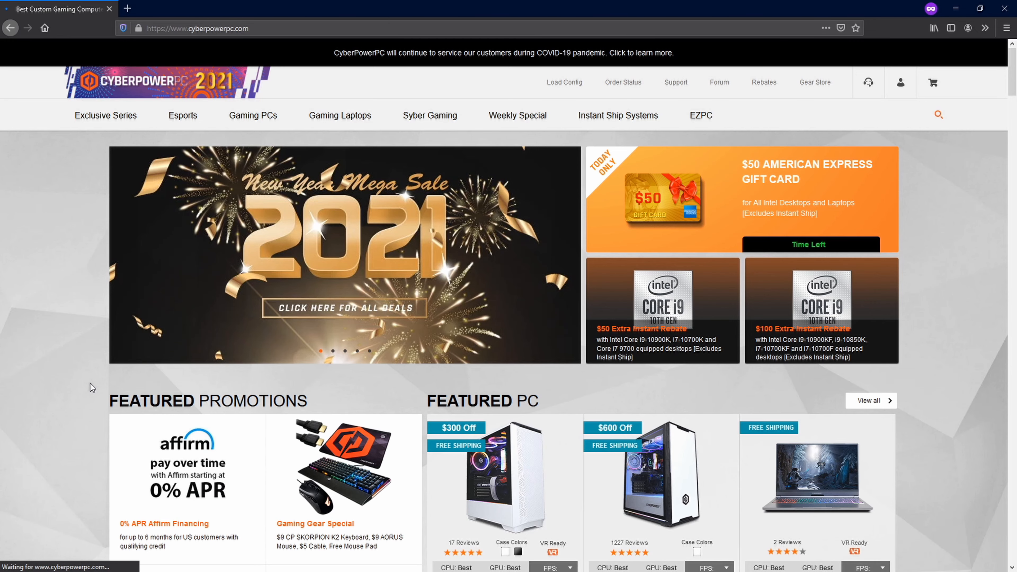
# Start customizing the Daily Deal VR i7K 3080 prebuilt from its Featured PC card.
pyautogui.scroll(-3)
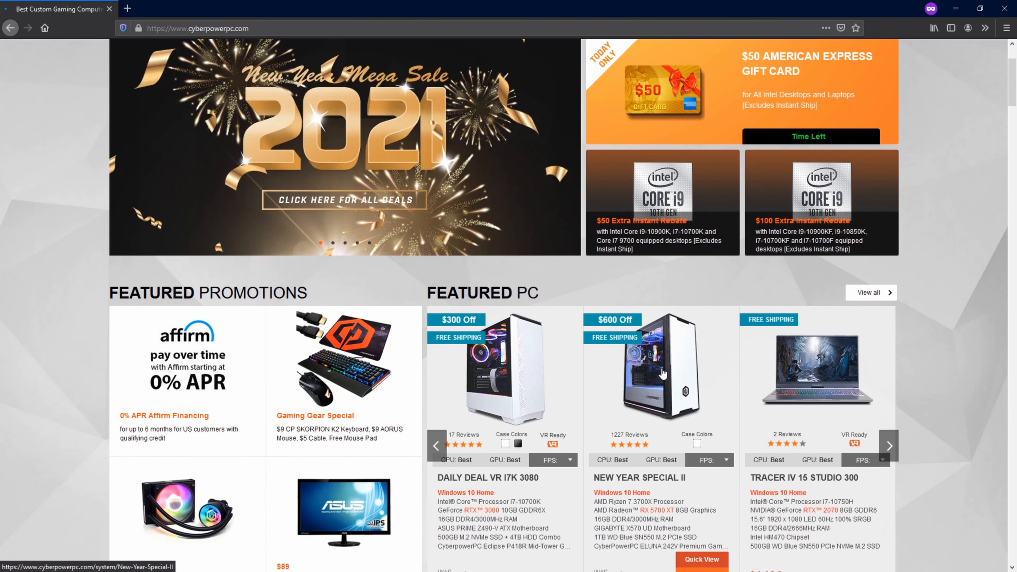
pyautogui.scroll(-3)
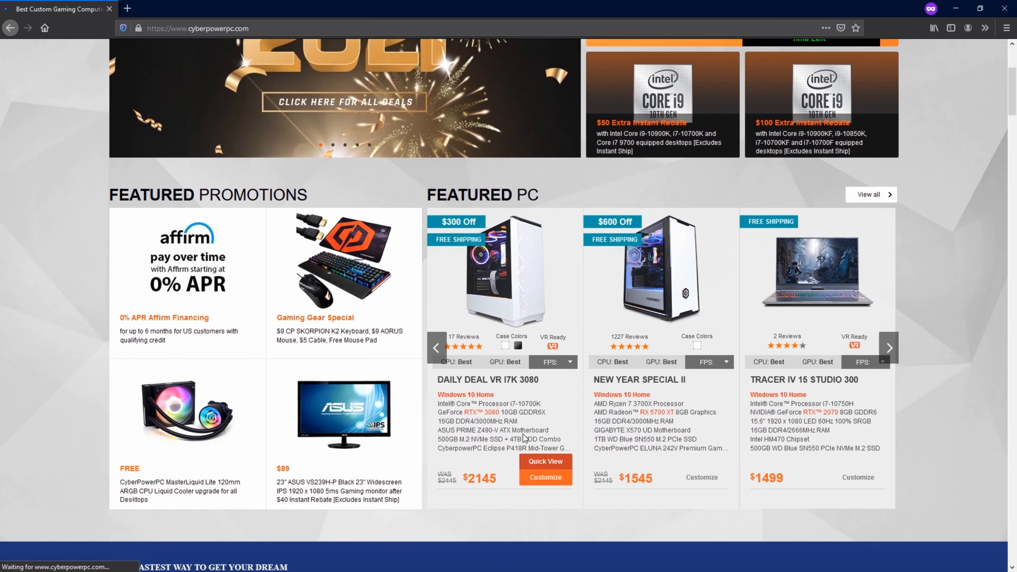
pyautogui.scroll(-3)
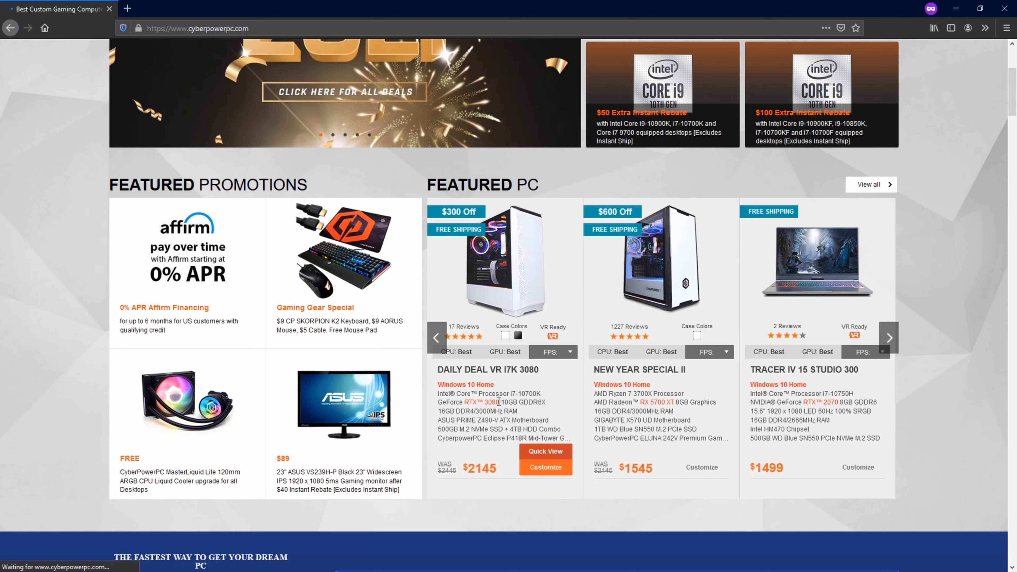
pyautogui.click(545, 451)
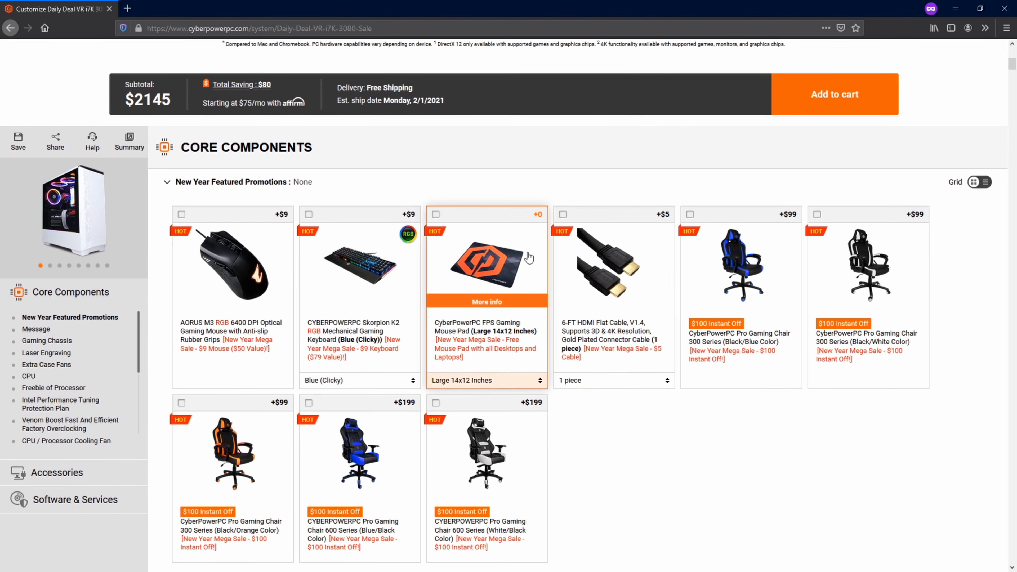
# Include the free FPS mouse pad, collapse the gift card message and review the gaming chassis options.
pyautogui.click(435, 214)
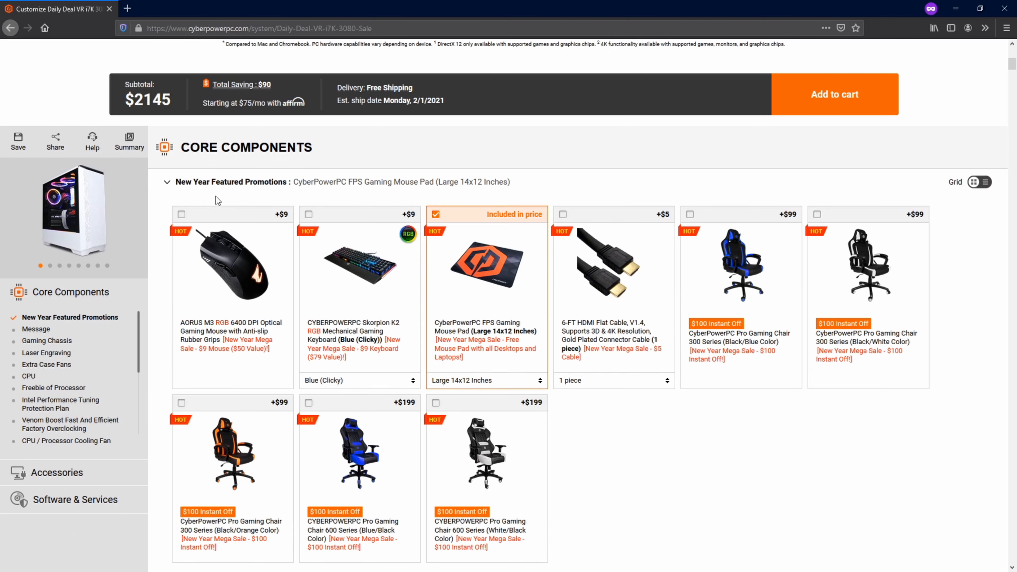
pyautogui.moveTo(341, 257)
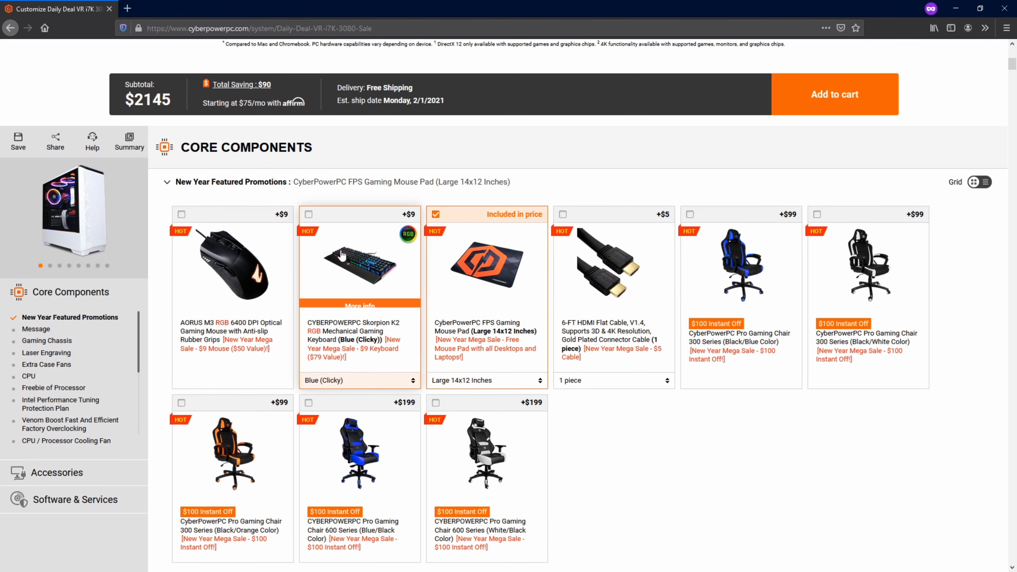
pyautogui.moveTo(333, 265)
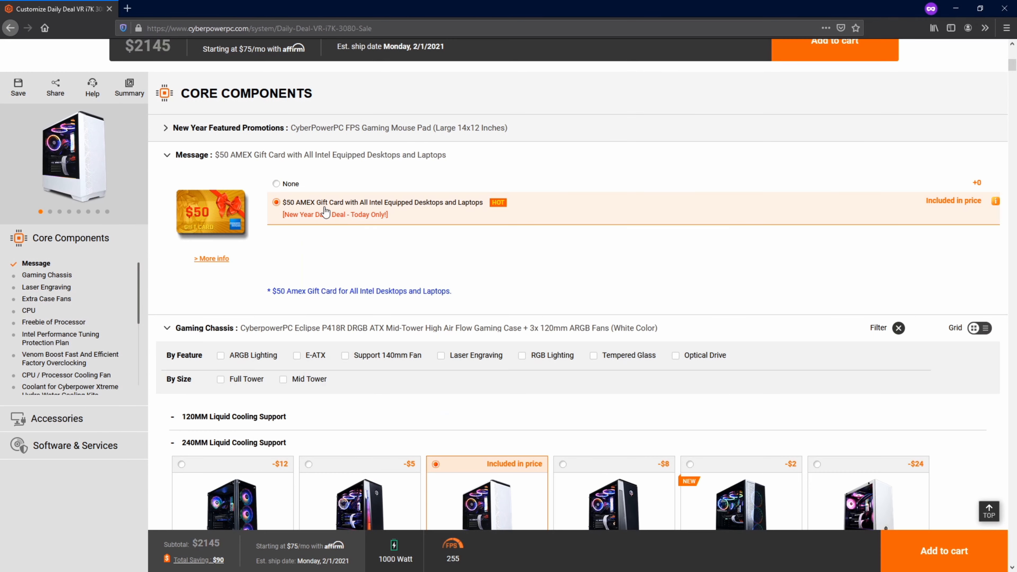
pyautogui.click(166, 154)
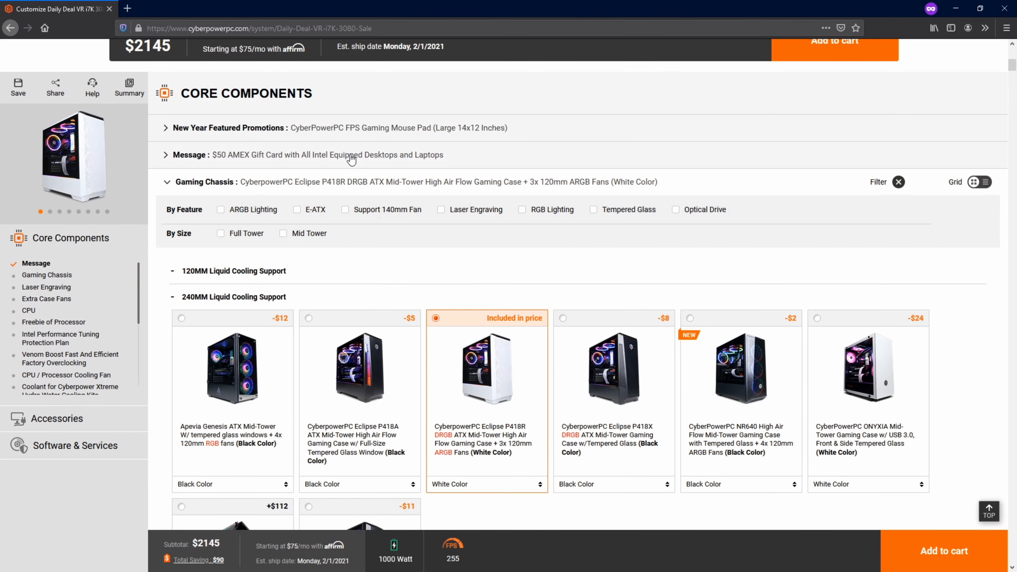
pyautogui.scroll(-3)
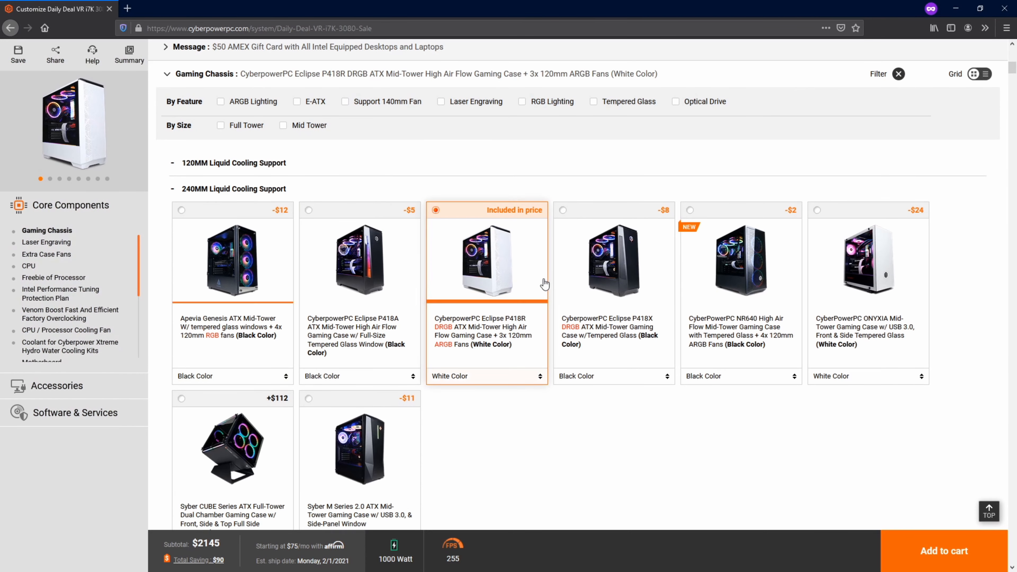
pyautogui.moveTo(536, 319)
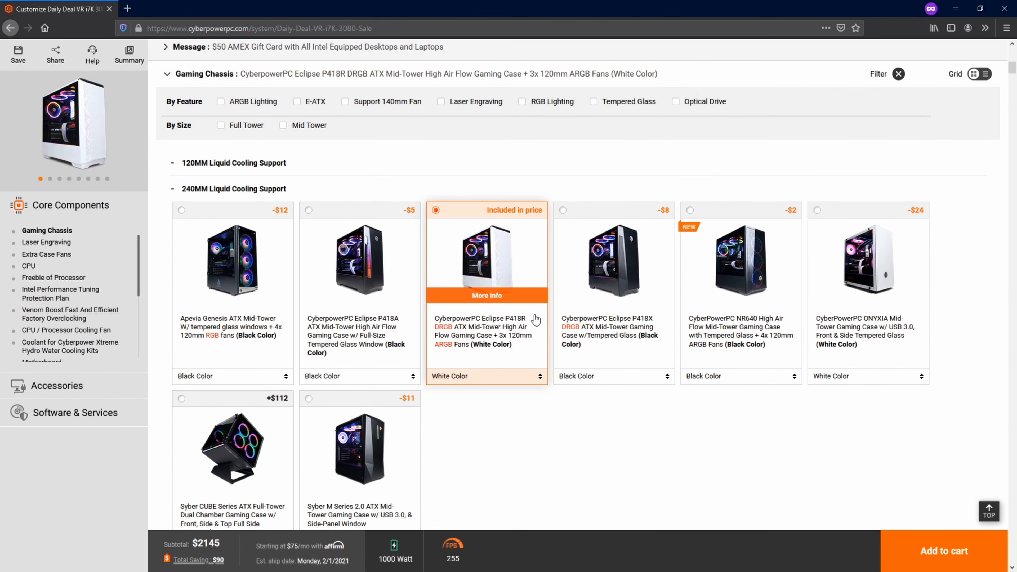
pyautogui.scroll(-3)
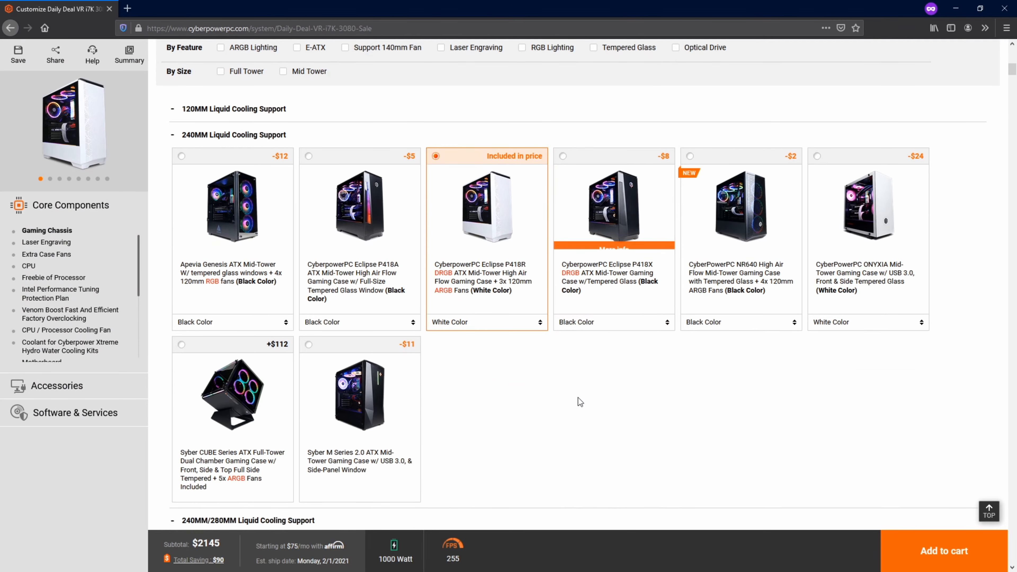
pyautogui.scroll(-3)
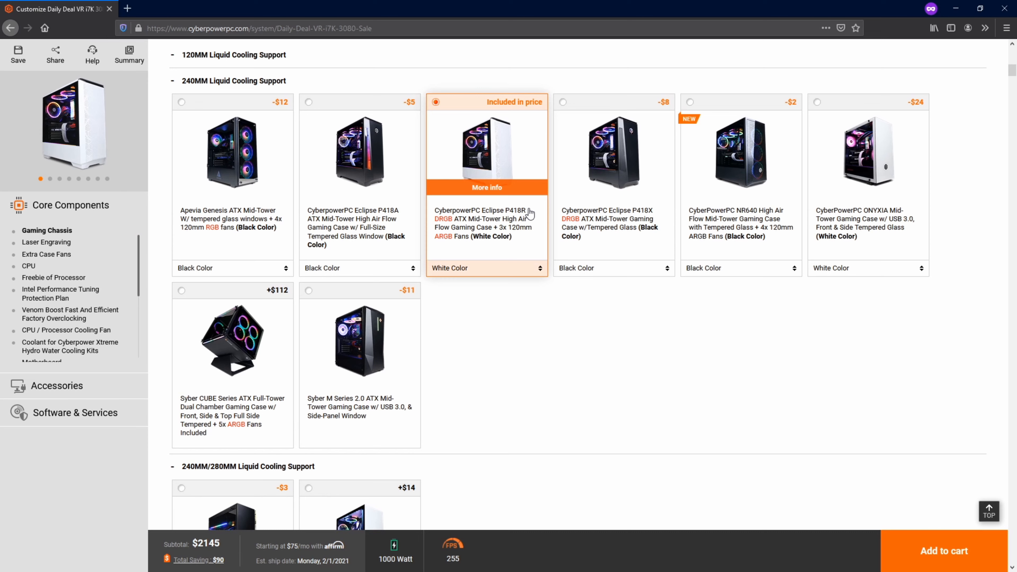
pyautogui.moveTo(524, 219)
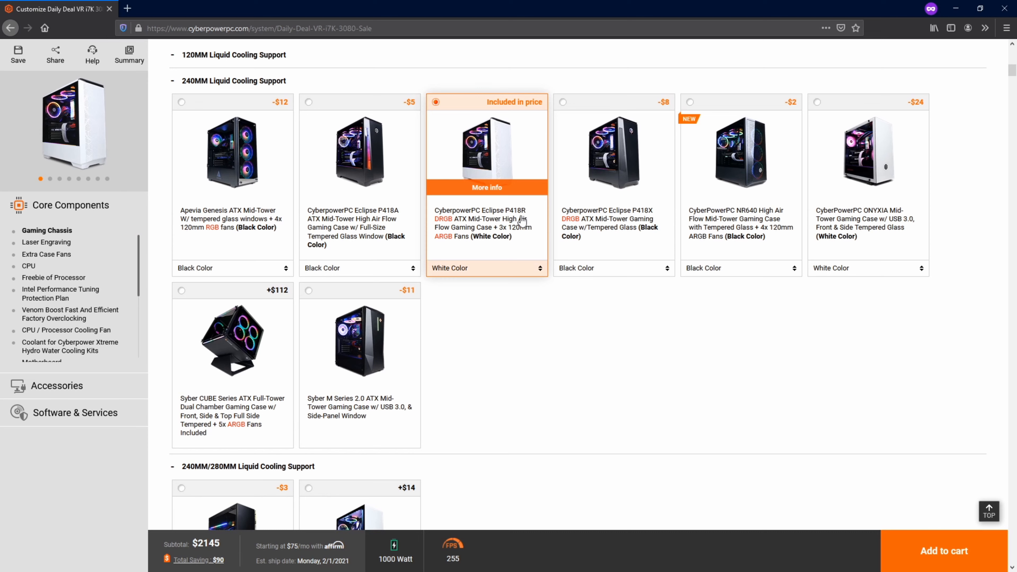
pyautogui.moveTo(532, 237)
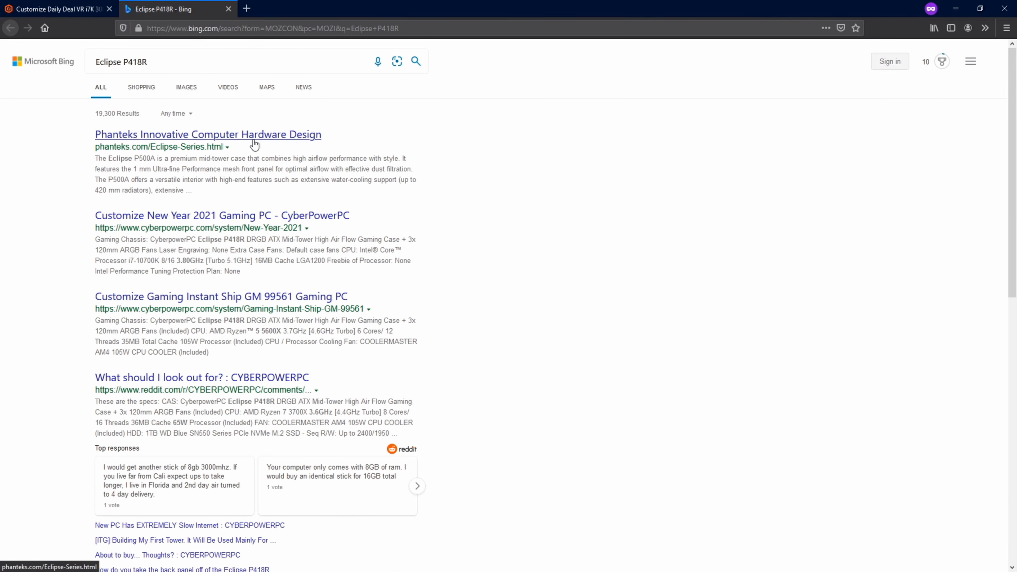
# Switch to the Bing tab to research the Eclipse P418R case.
pyautogui.click(56, 9)
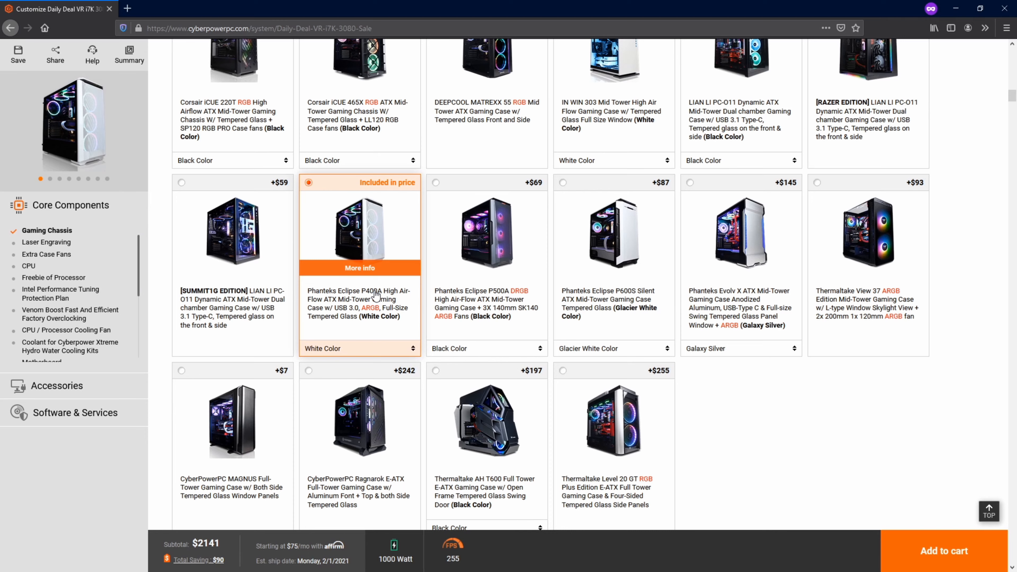
# Select the white Phanteks Eclipse P400A case and move down through the fan and cooling options.
pyautogui.click(46, 243)
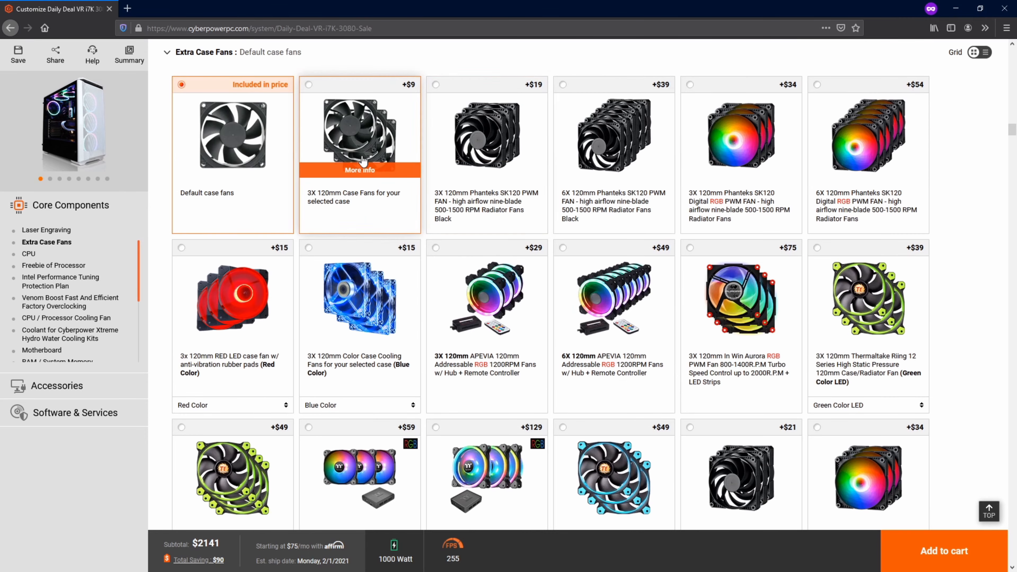
pyautogui.scroll(-3)
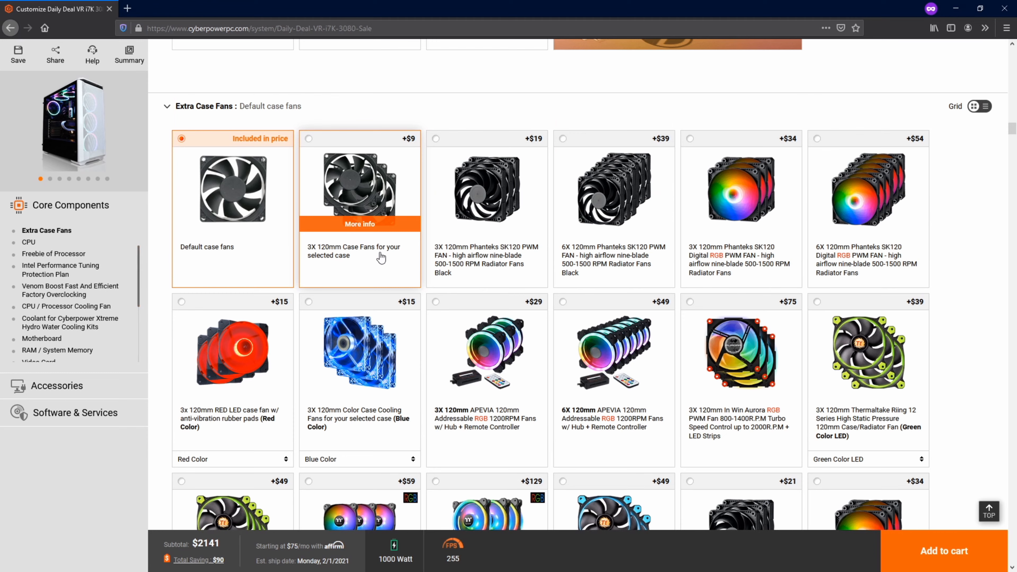
pyautogui.moveTo(342, 261)
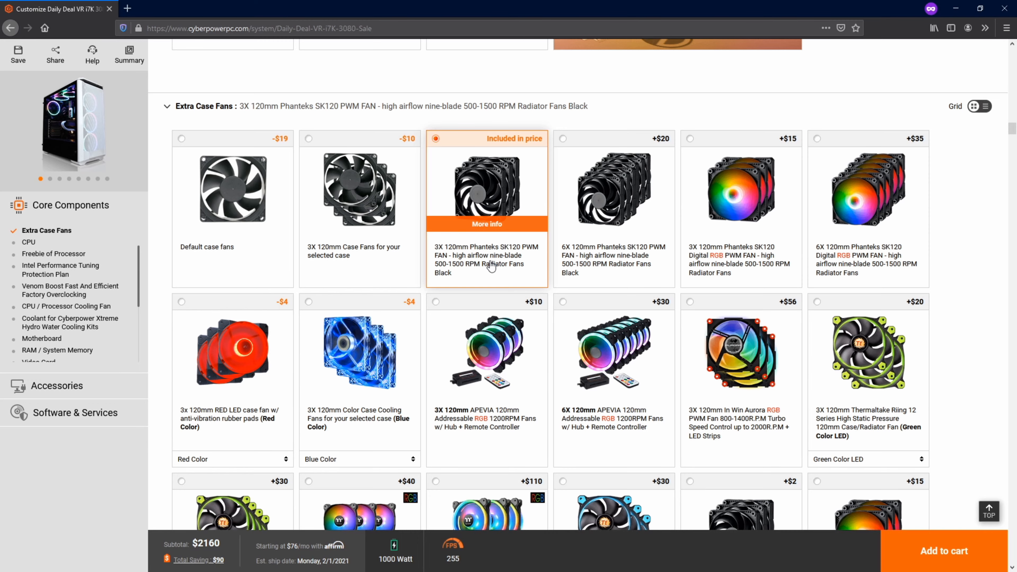
pyautogui.scroll(-3)
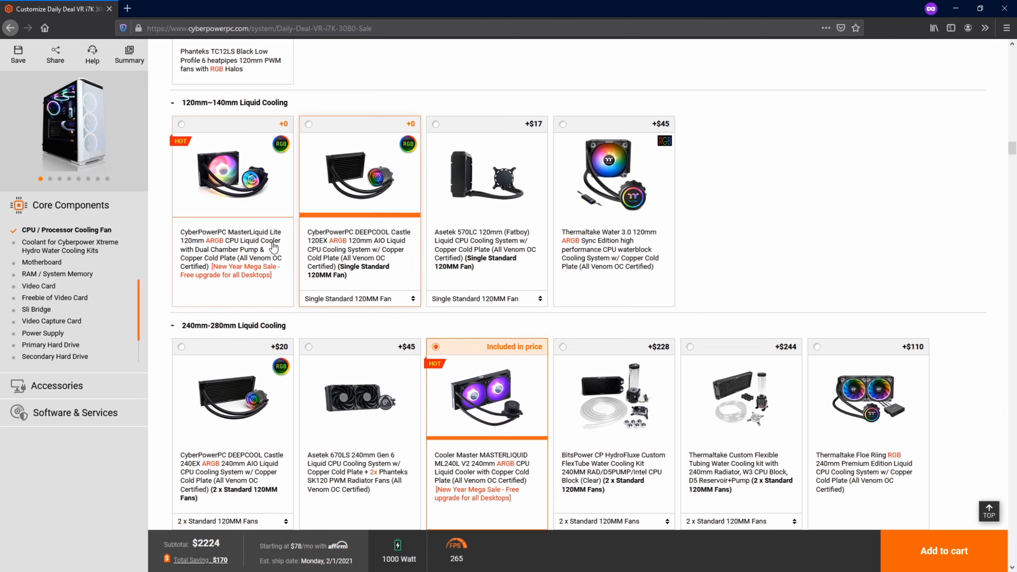
pyautogui.scroll(-3)
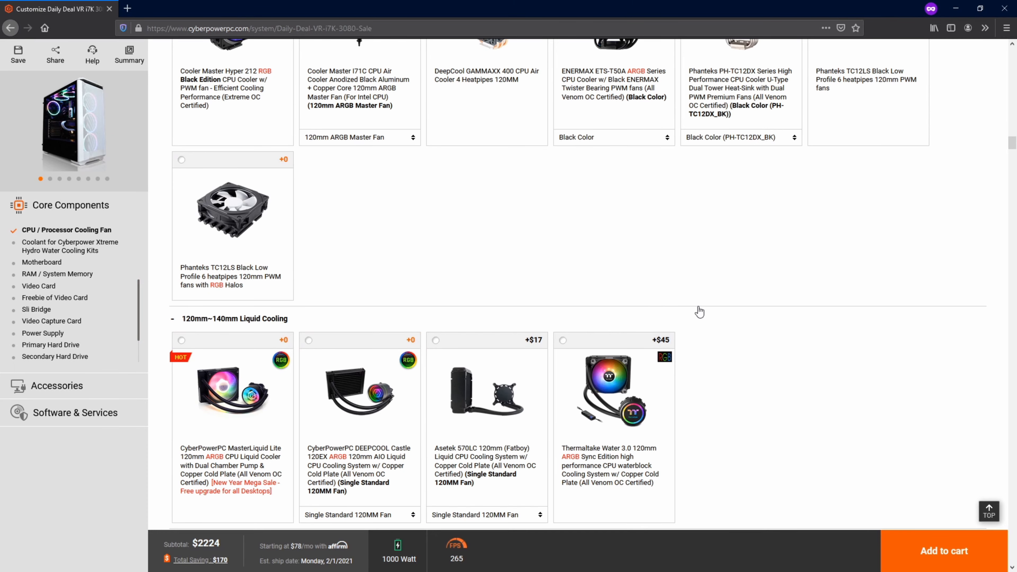
pyautogui.scroll(-3)
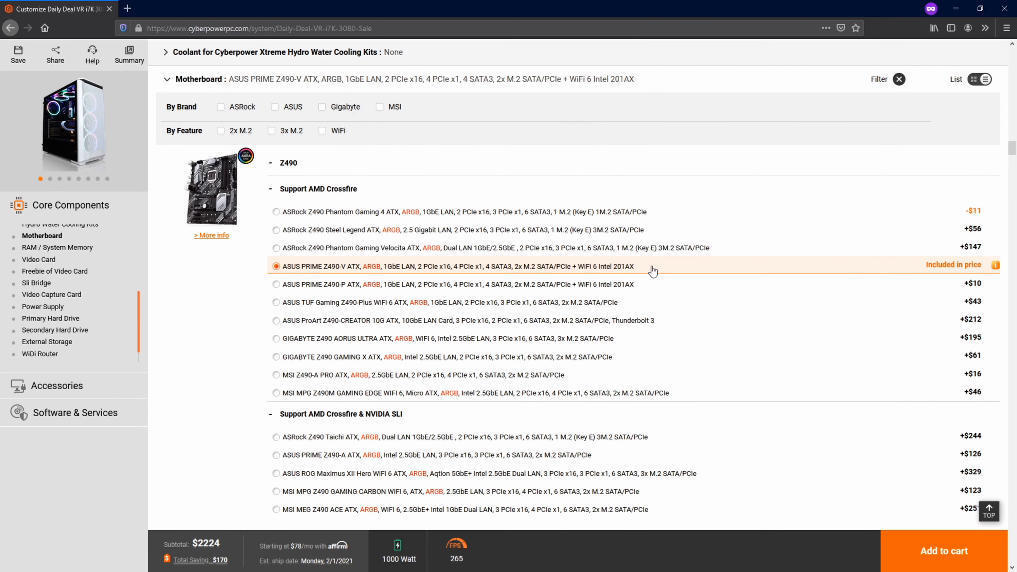
# Compare the ASUS PRIME Z490-V and MSI Z490-A PRO details, settling on the MSI board.
pyautogui.scroll(-3)
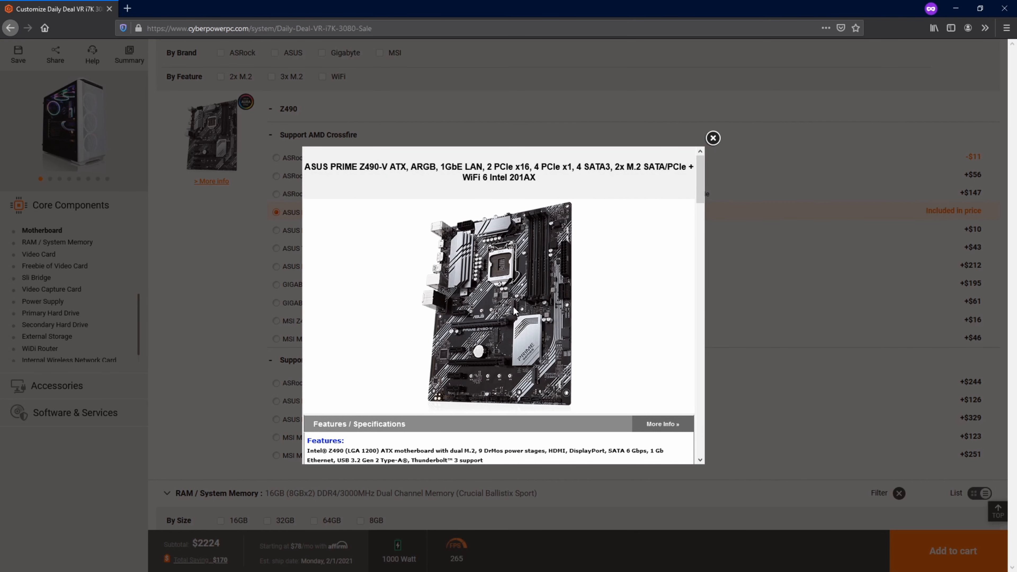
pyautogui.scroll(-3)
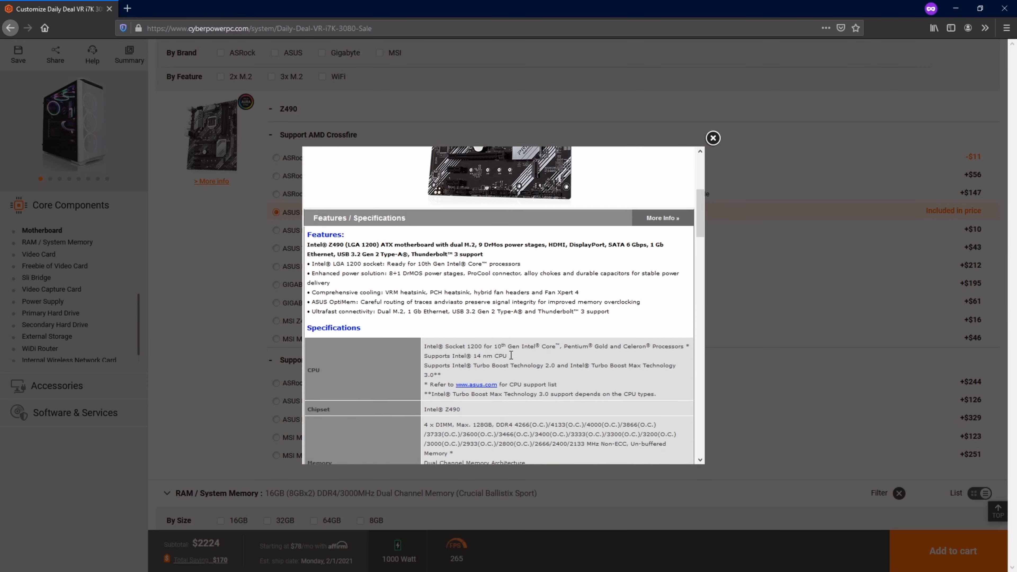
pyautogui.click(712, 138)
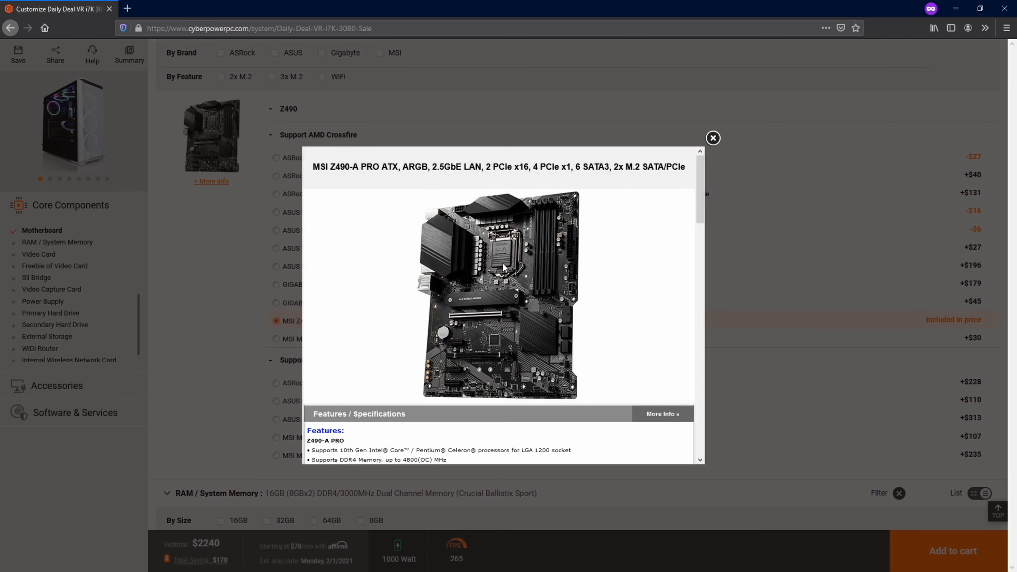
pyautogui.moveTo(472, 348)
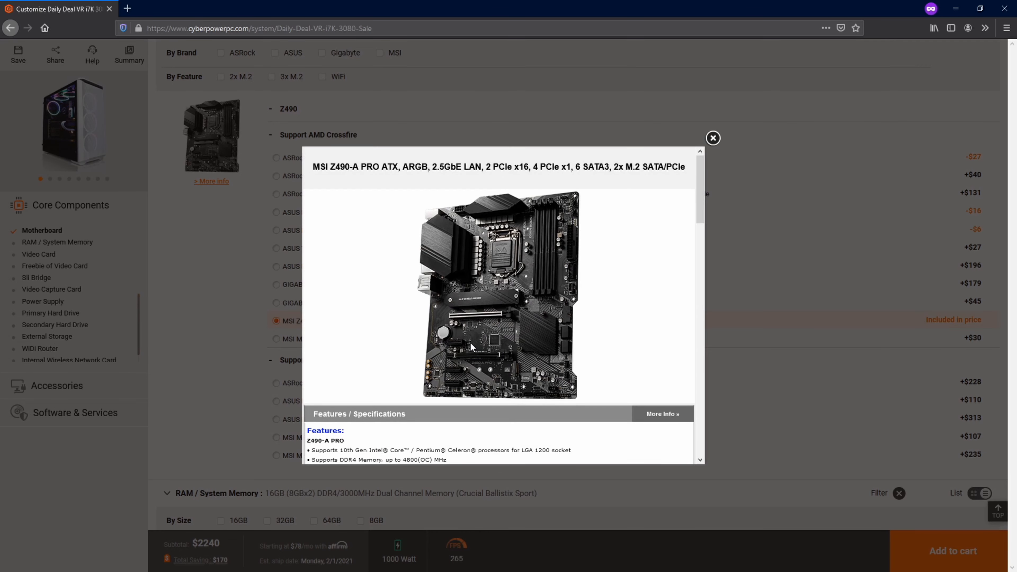
pyautogui.click(712, 138)
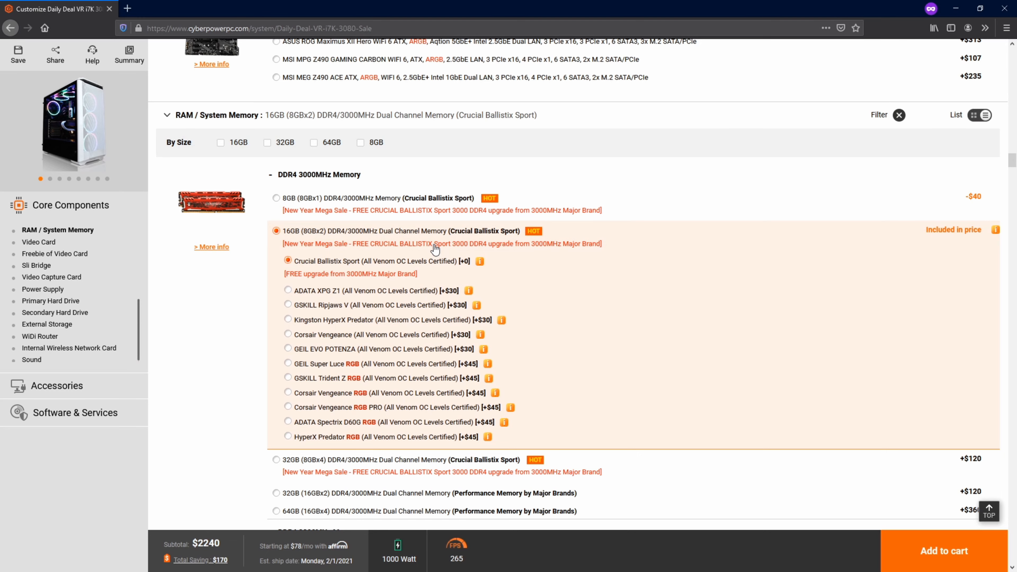
pyautogui.moveTo(411, 266)
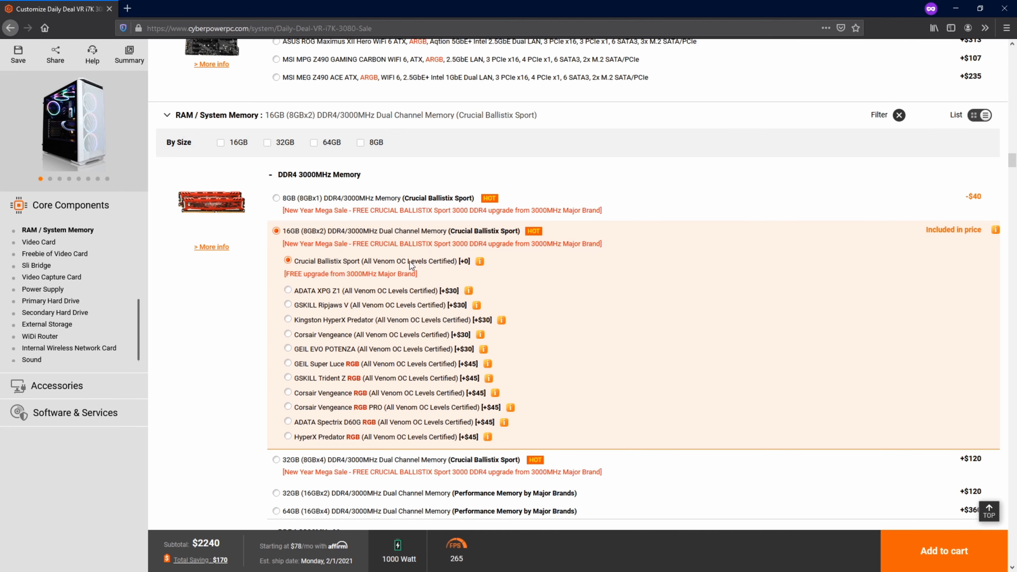
# Review the 16GB Crucial Ballistix memory options, keeping the stock RAM.
pyautogui.scroll(-3)
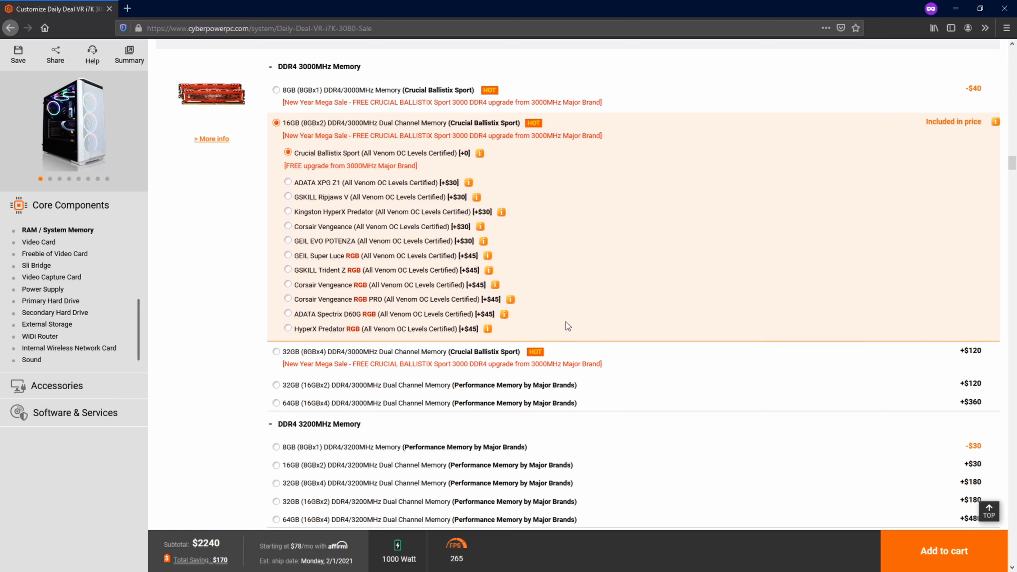
pyautogui.moveTo(444, 182)
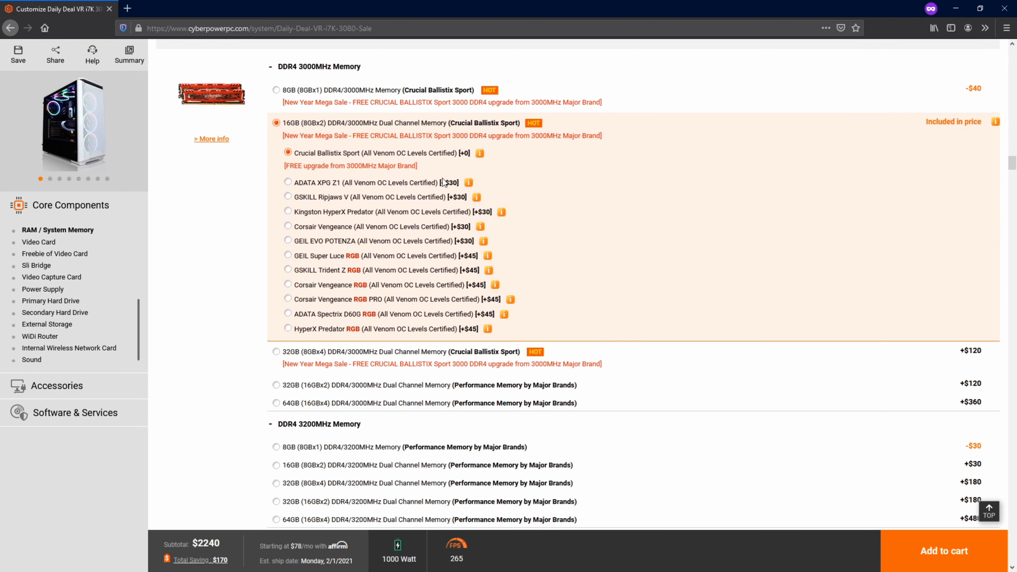
pyautogui.moveTo(587, 193)
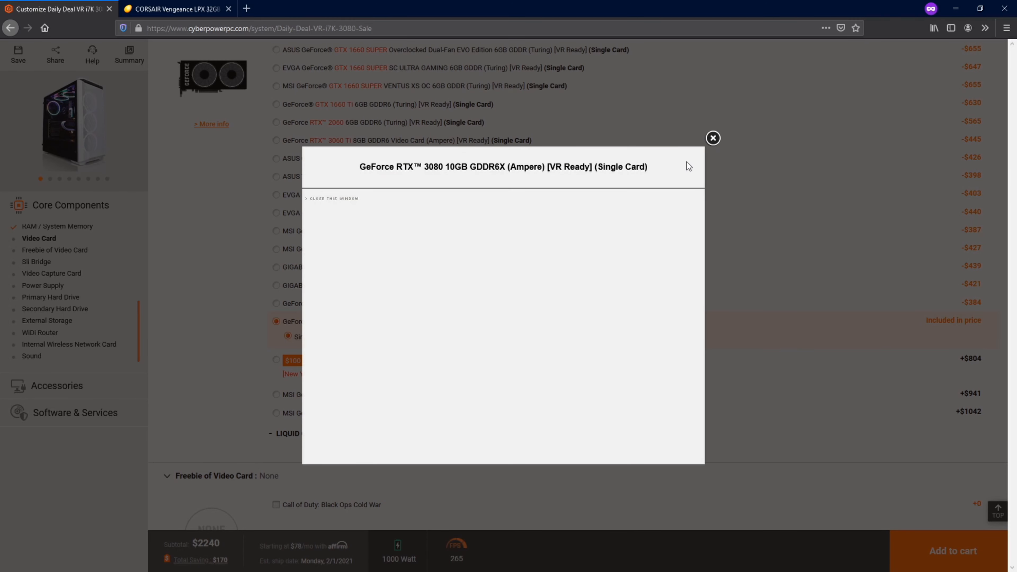
# Close the RTX 3080 details and view the stock 1,000 W power supply's specifications.
pyautogui.click(712, 138)
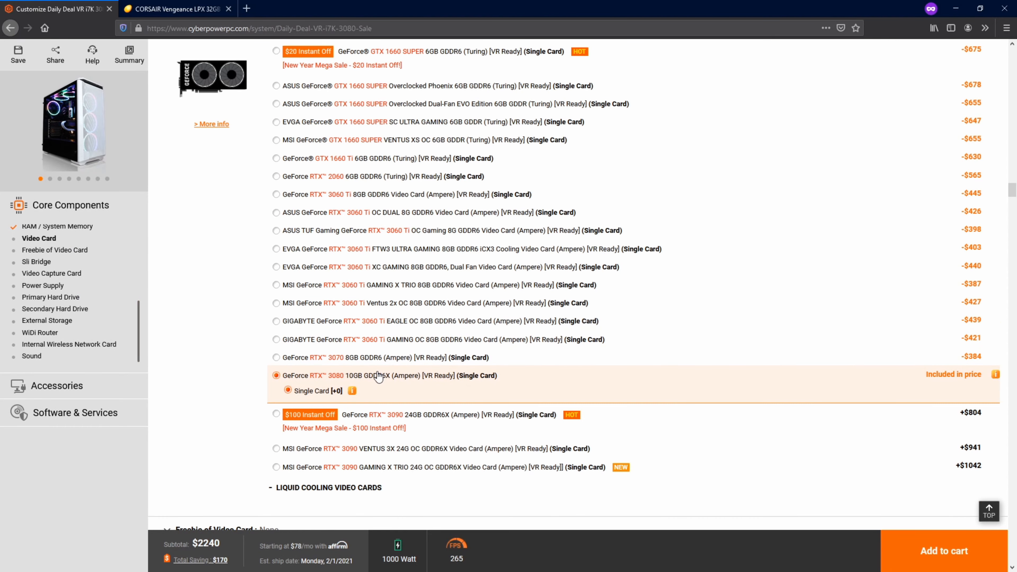
pyautogui.scroll(-3)
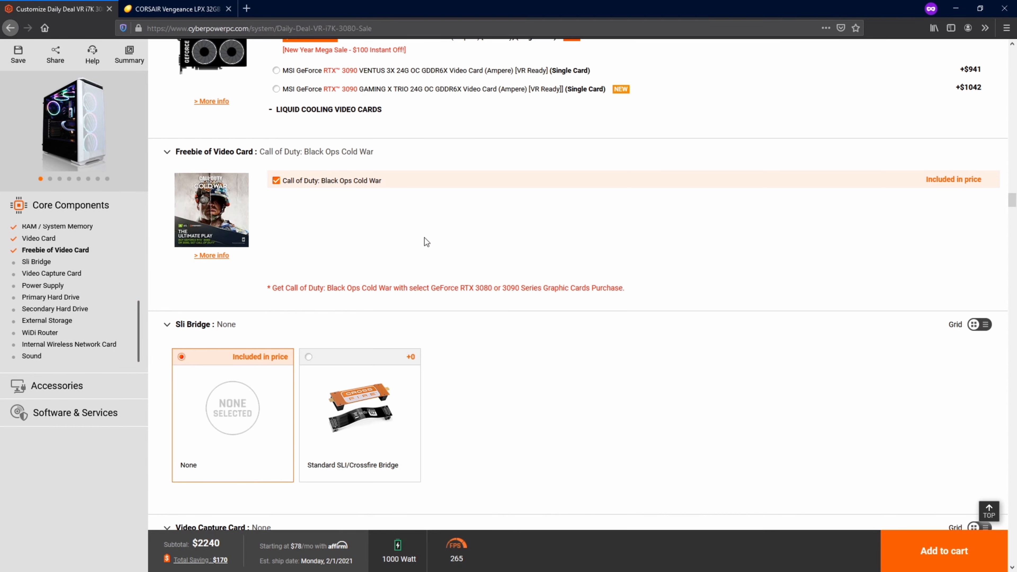
pyautogui.click(42, 285)
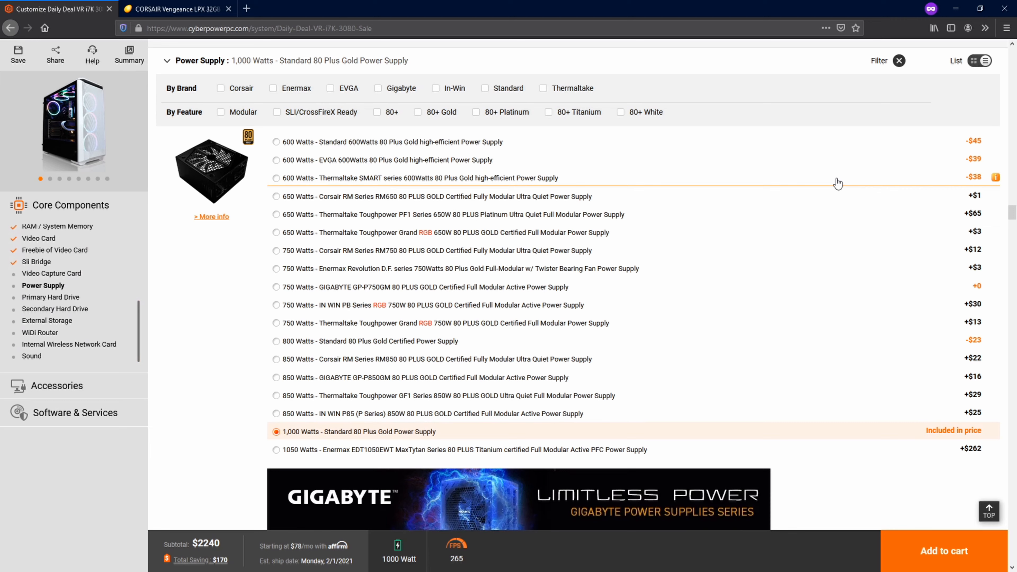
pyautogui.moveTo(405, 439)
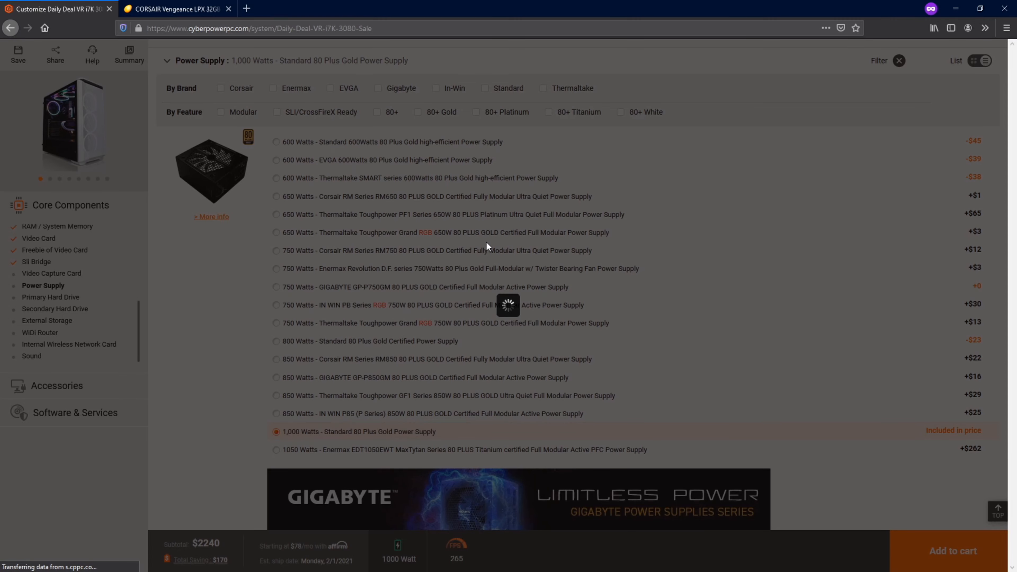
pyautogui.click(211, 216)
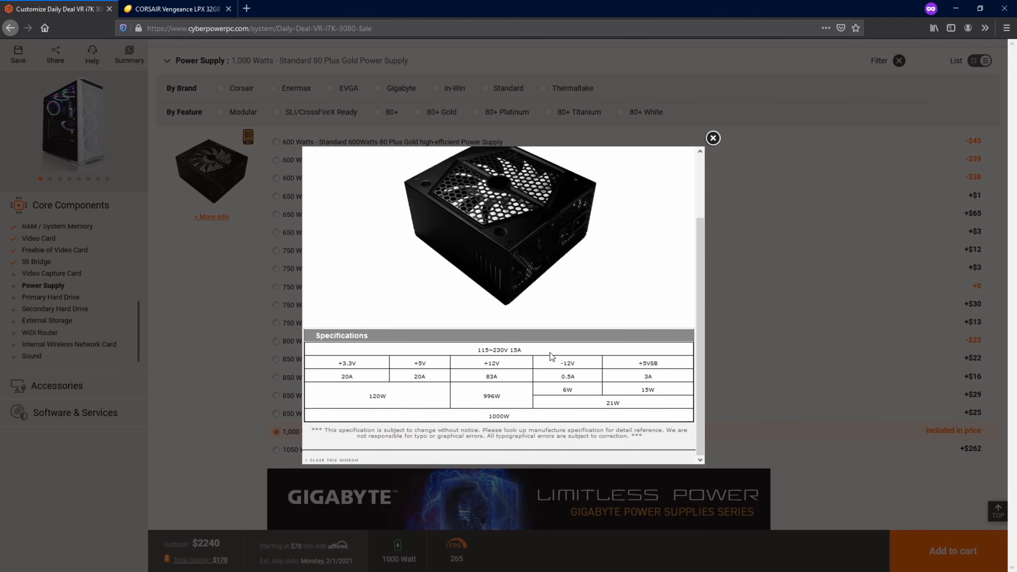
pyautogui.moveTo(525, 428)
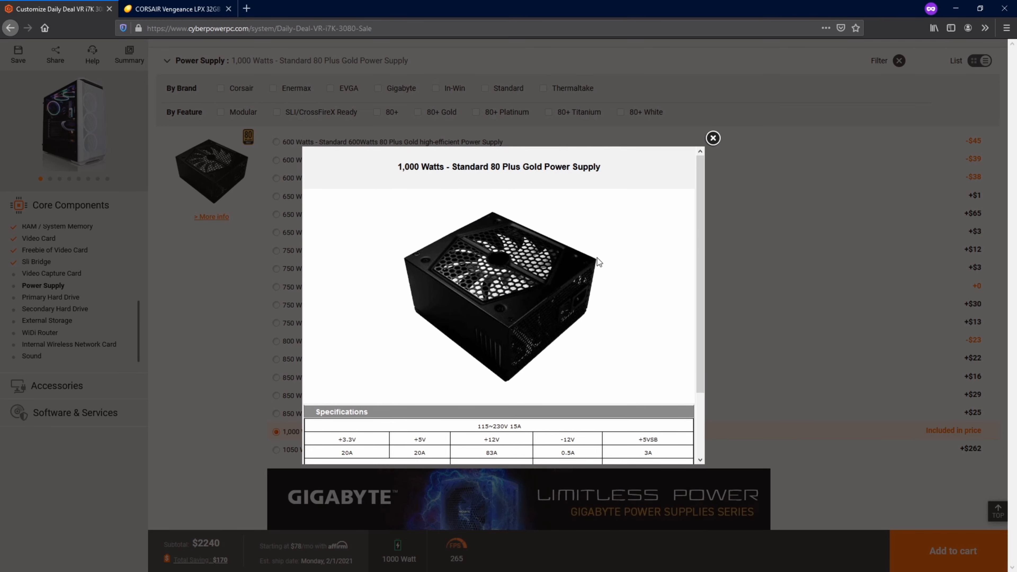
pyautogui.moveTo(531, 306)
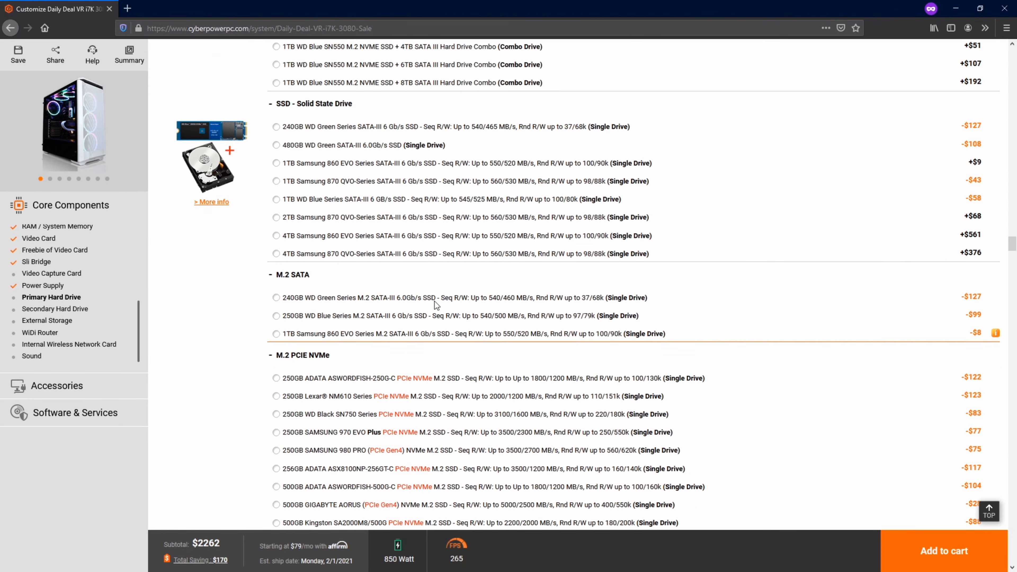
# Choose the 1TB Samsung 860 EVO M.2 SATA-III SSD as the single primary drive.
pyautogui.scroll(-3)
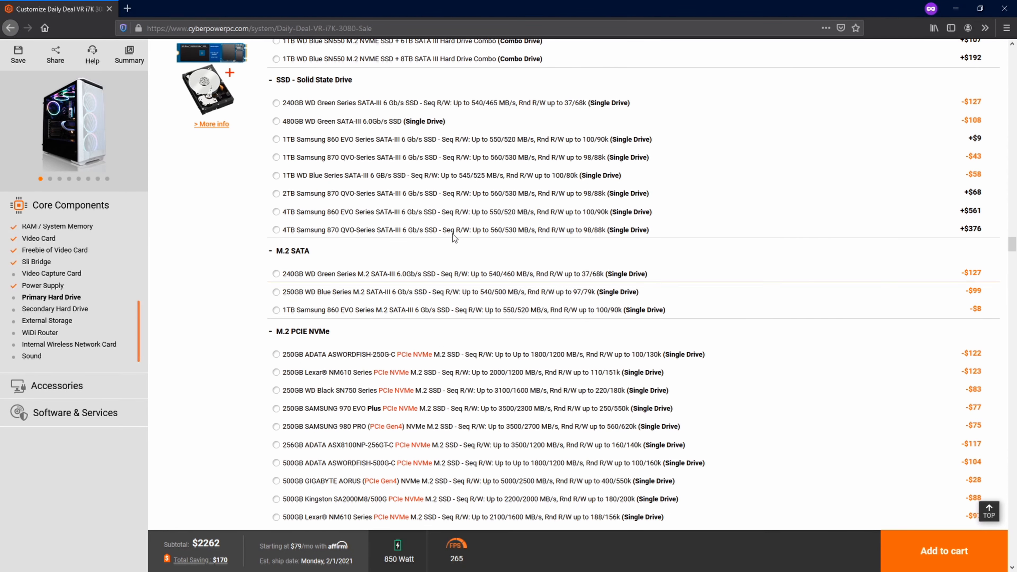
pyautogui.scroll(-3)
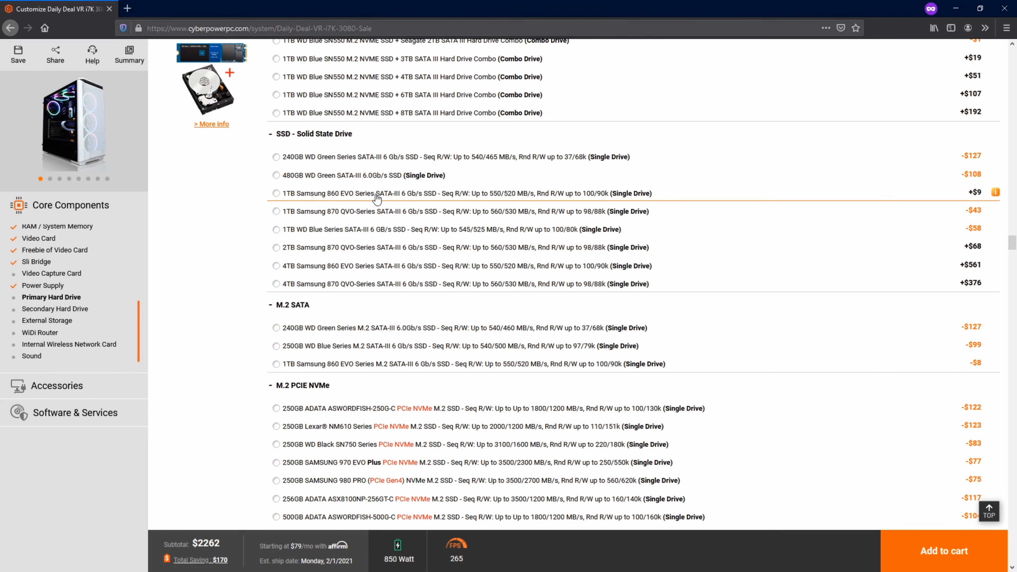
pyautogui.moveTo(382, 306)
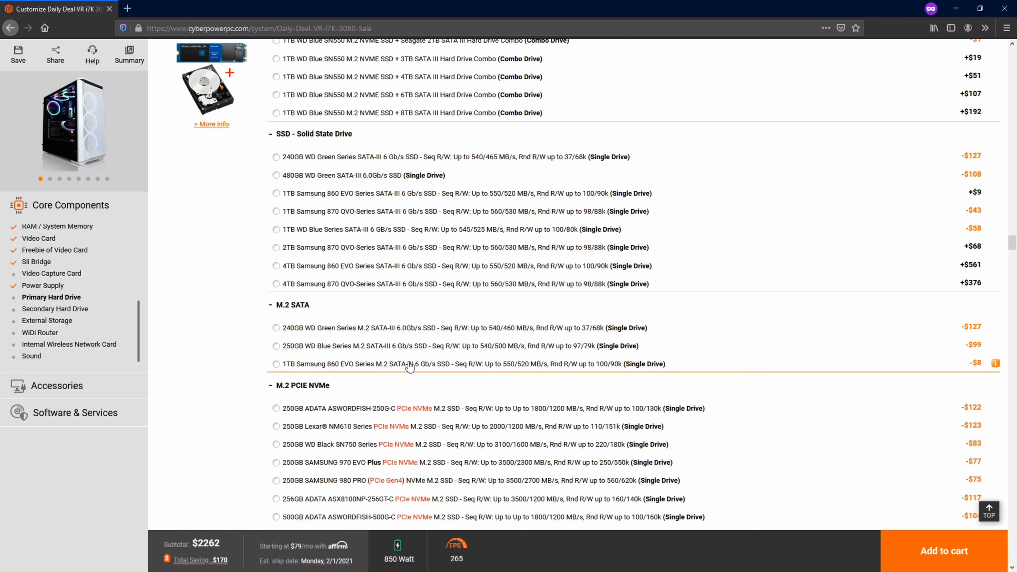
pyautogui.click(277, 364)
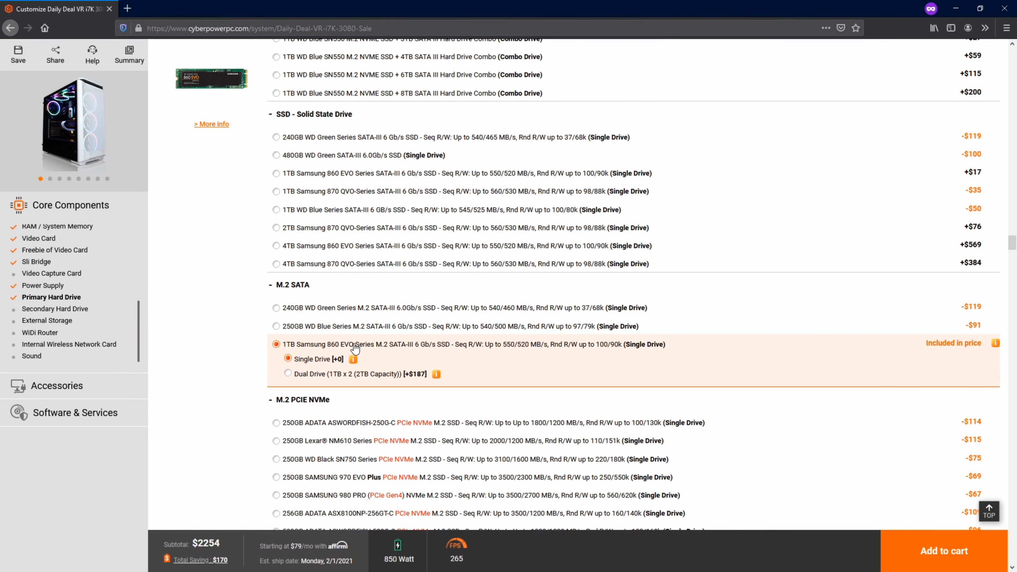
pyautogui.scroll(-3)
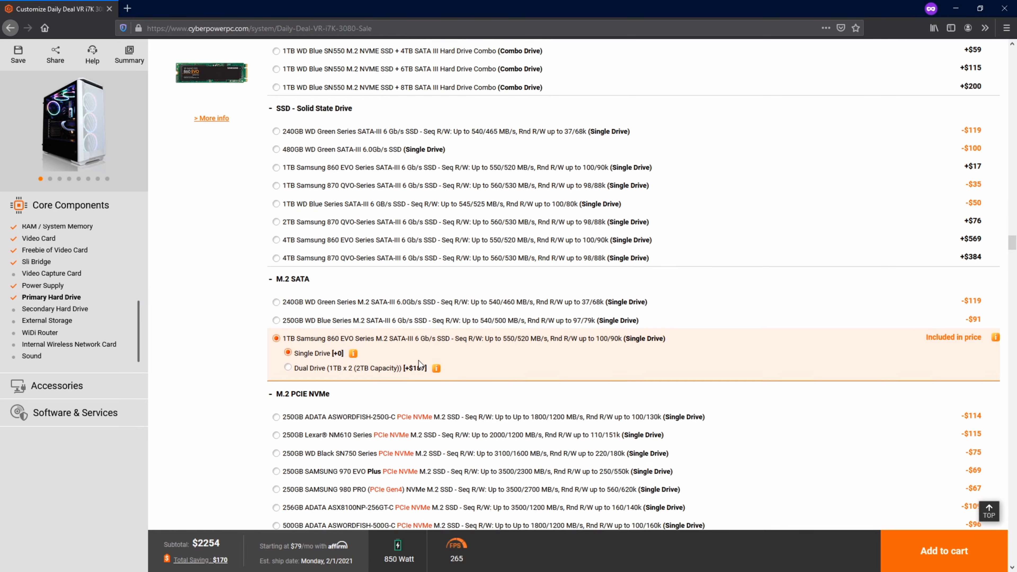
pyautogui.scroll(-3)
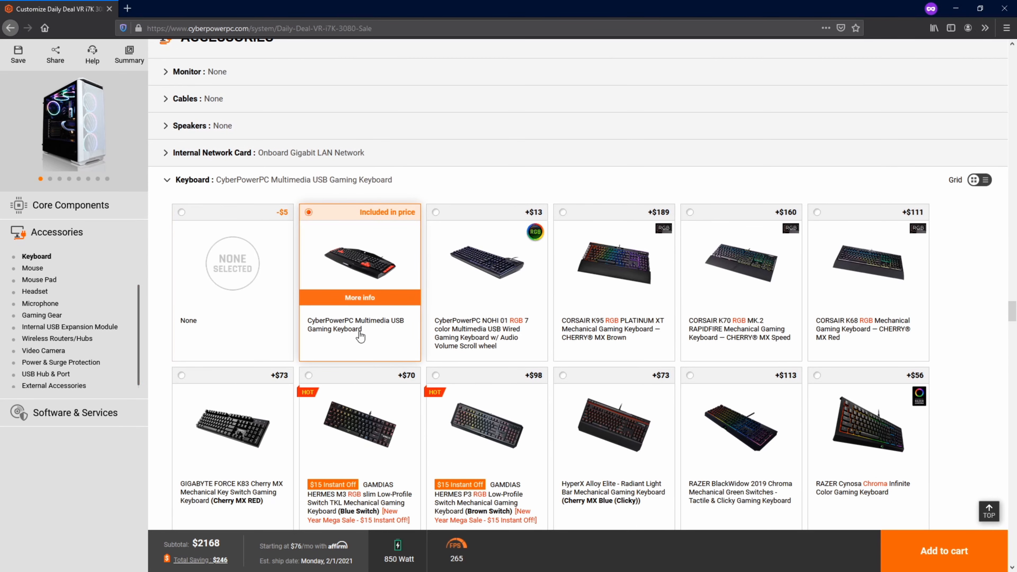
pyautogui.moveTo(282, 144)
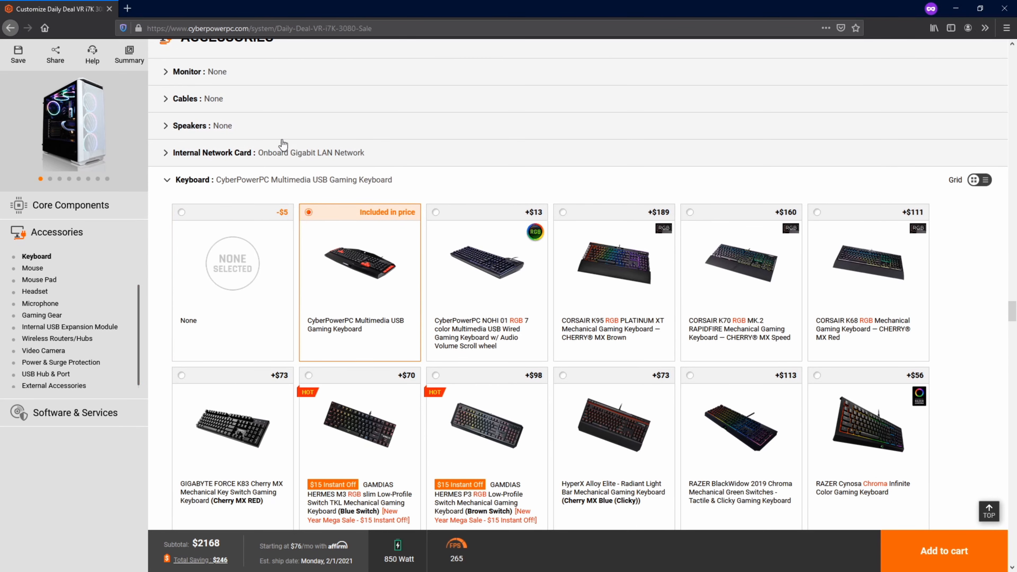
pyautogui.moveTo(96, 284)
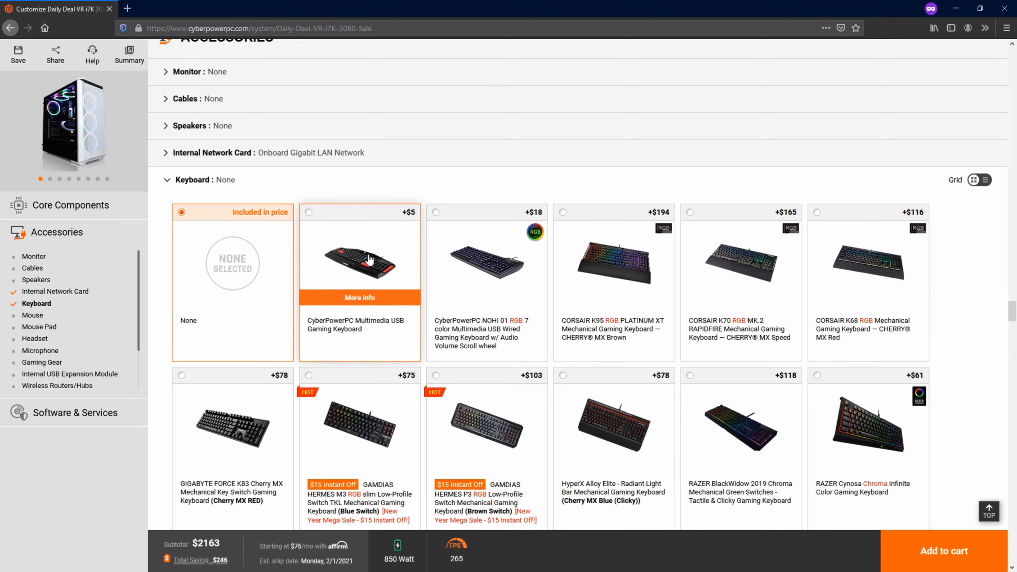
pyautogui.moveTo(357, 237)
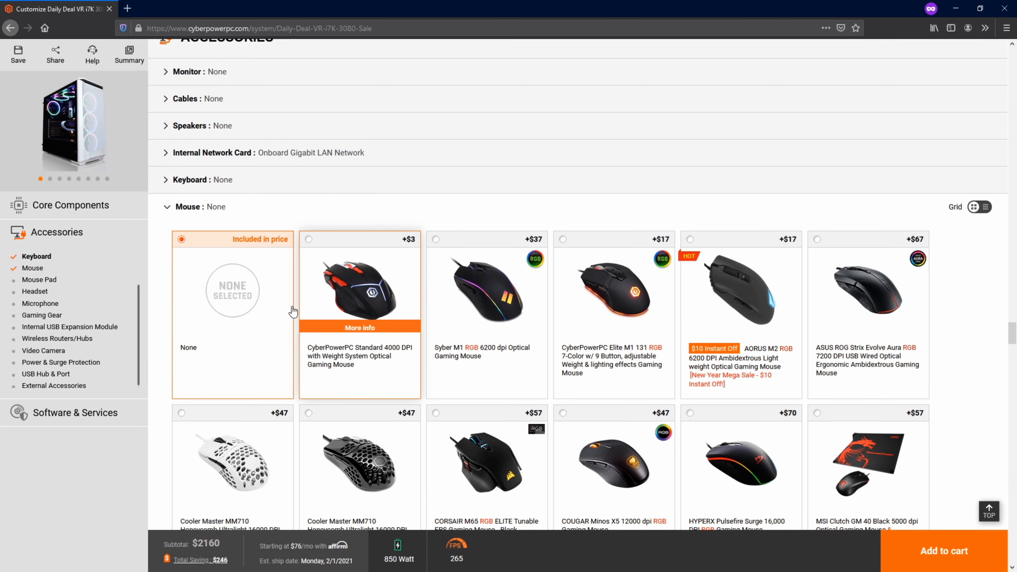
pyautogui.moveTo(221, 265)
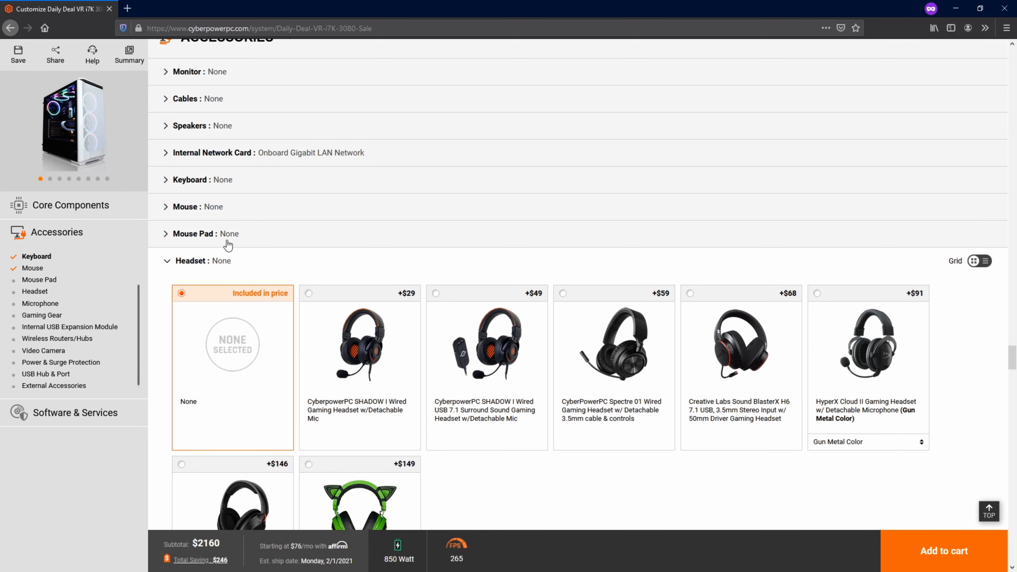
# Move past the headset options with keyboard and mouse set to None.
pyautogui.scroll(-3)
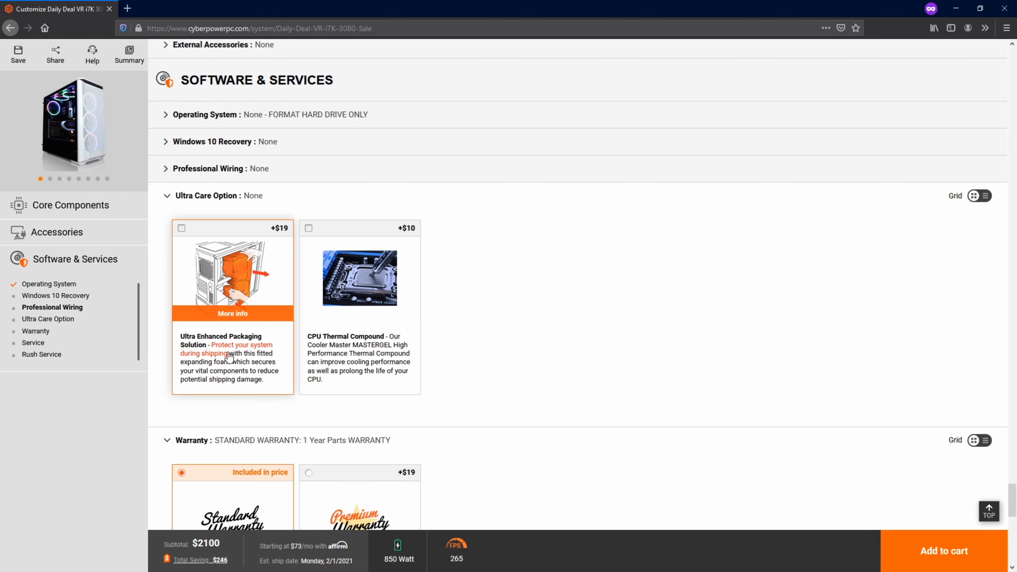
pyautogui.moveTo(252, 249)
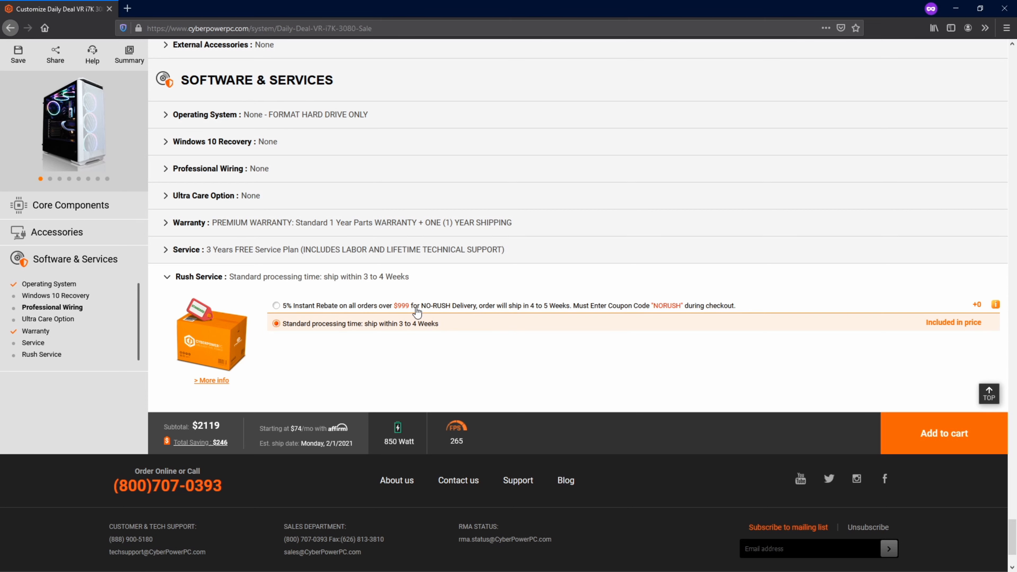
# Select no-rush delivery with the 5% instant rebate, finishing the configuration at $2119.
pyautogui.click(277, 306)
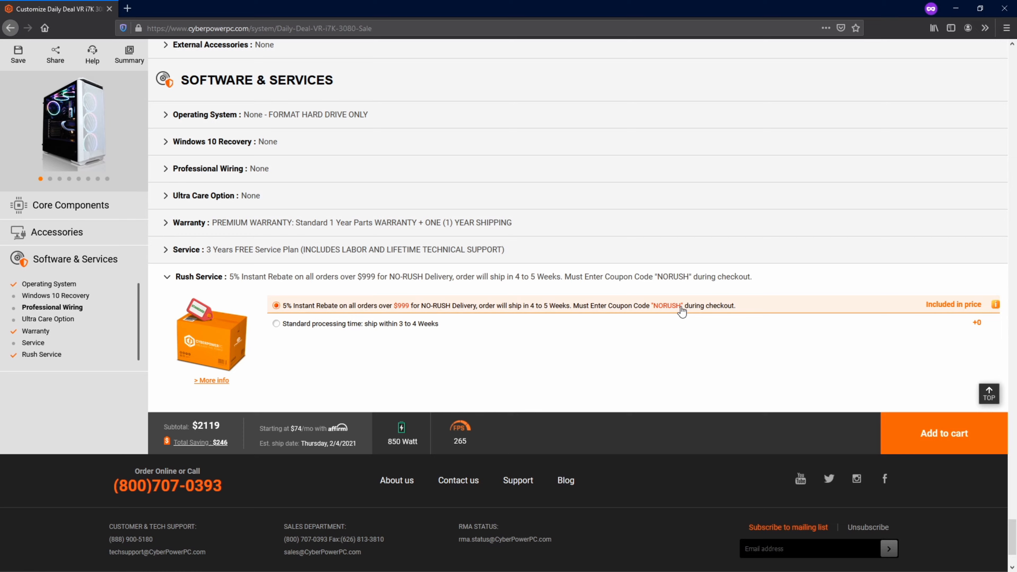
pyautogui.click(943, 434)
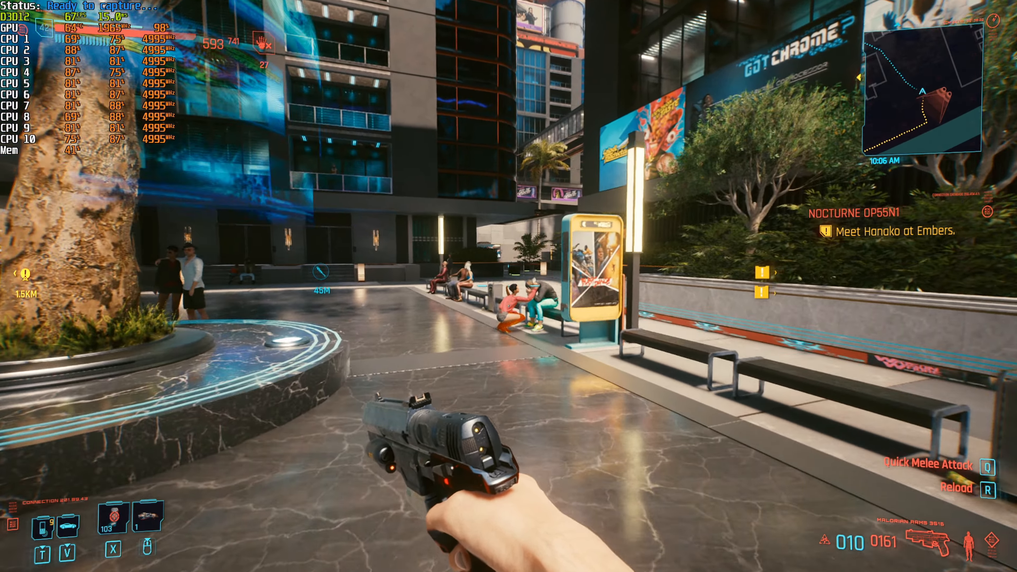
# Check the Ray Tracing: Ultra graphics preset, resume play and shoot the street enemy.
pyautogui.press('Escape')
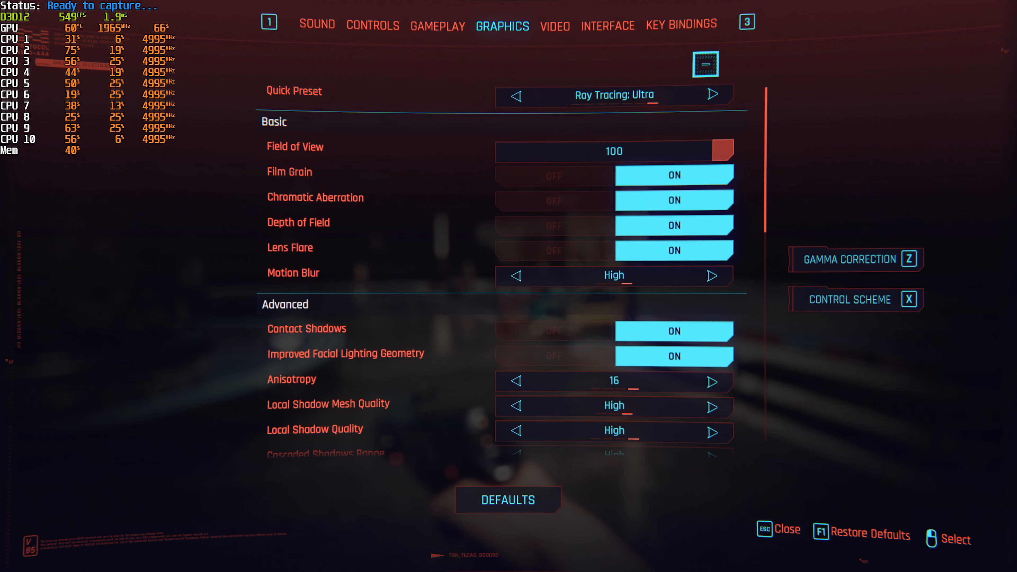
pyautogui.press('Escape')
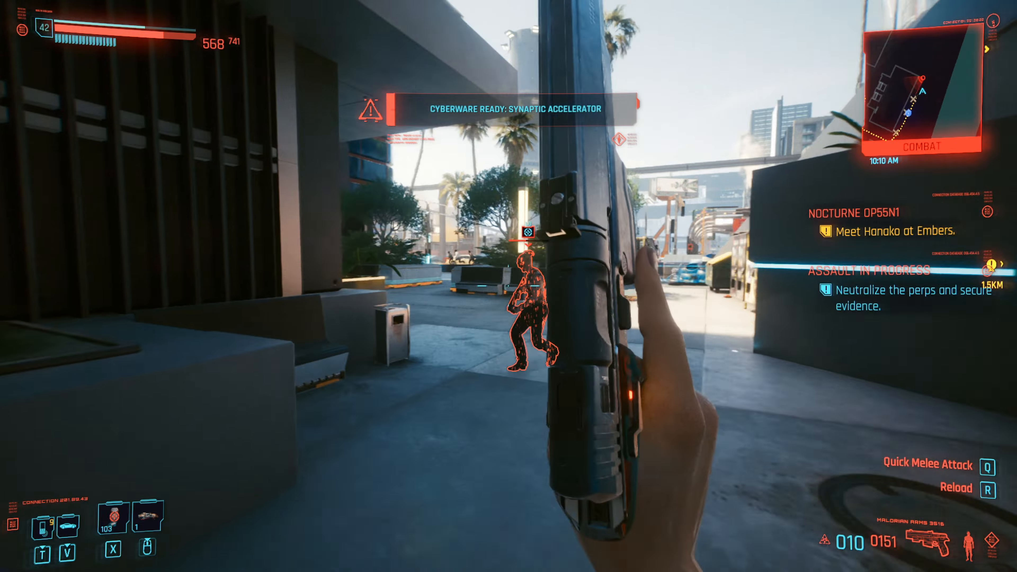
pyautogui.click(508, 286)
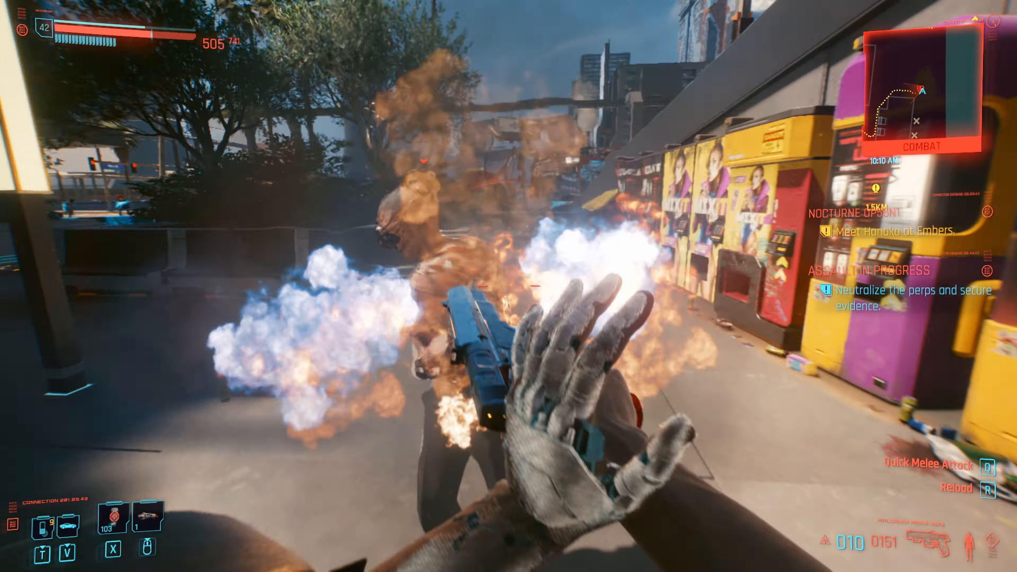